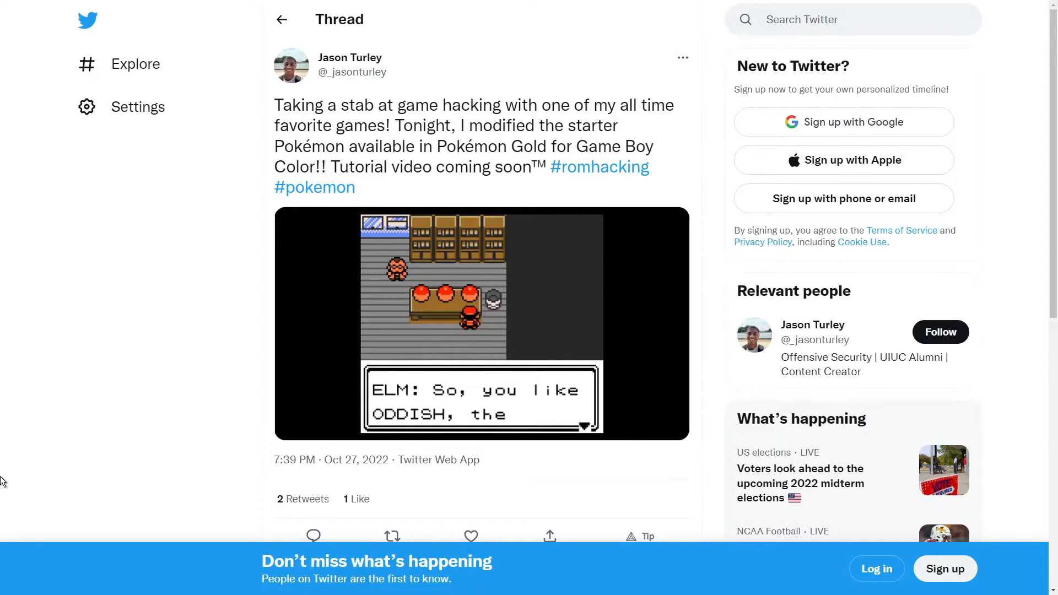
- Play the gameplay clip in the romhacking tweet showing the modified Pokémon Gold starter
{"action": "left_click", "coordinate": [482, 323]}
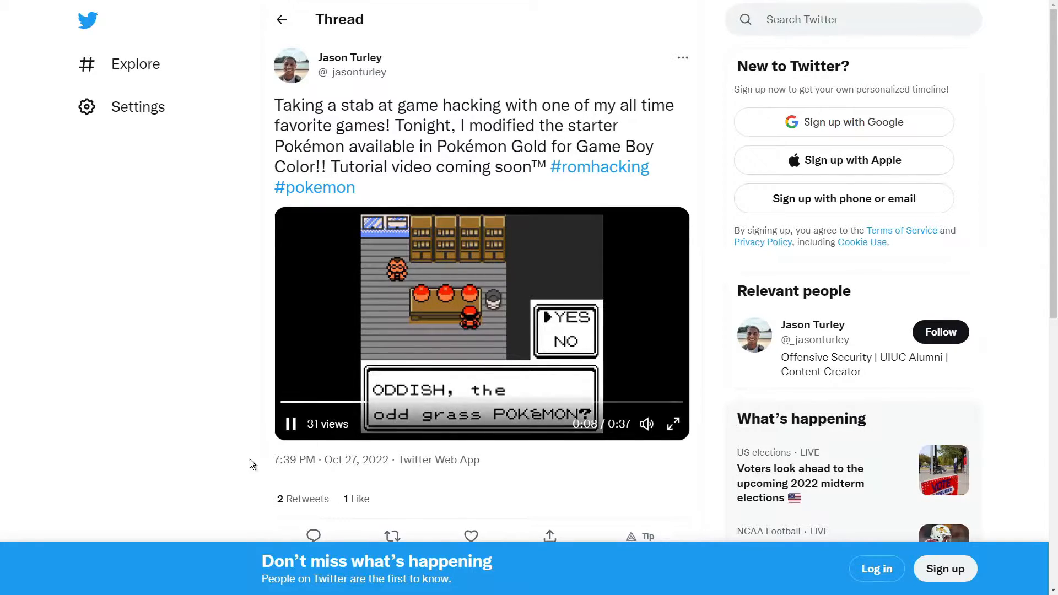
{"action": "left_click", "coordinate": [290, 423]}
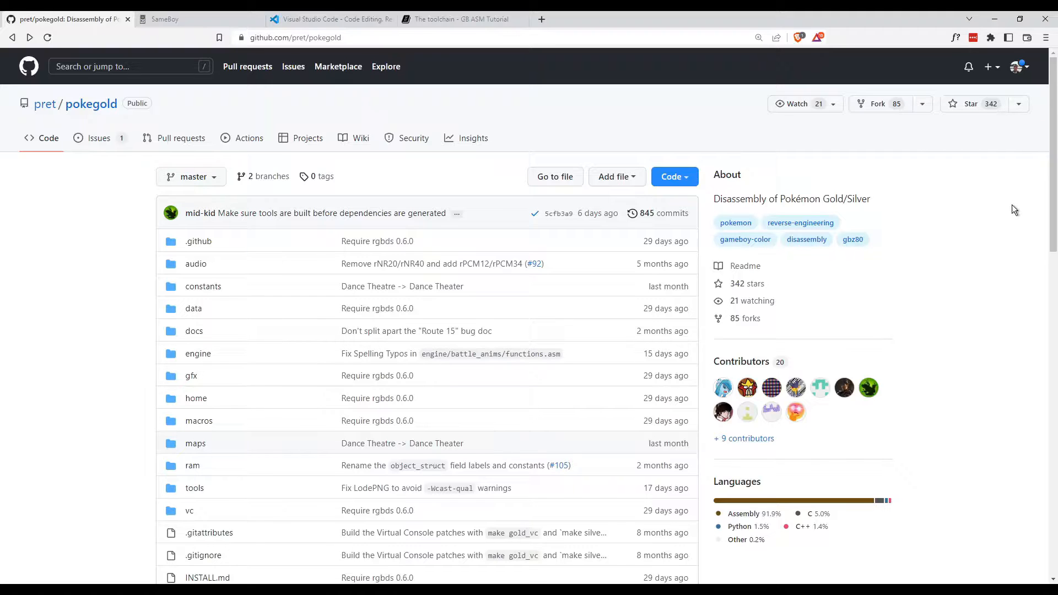
{"action": "mouse_move", "coordinate": [975, 215]}
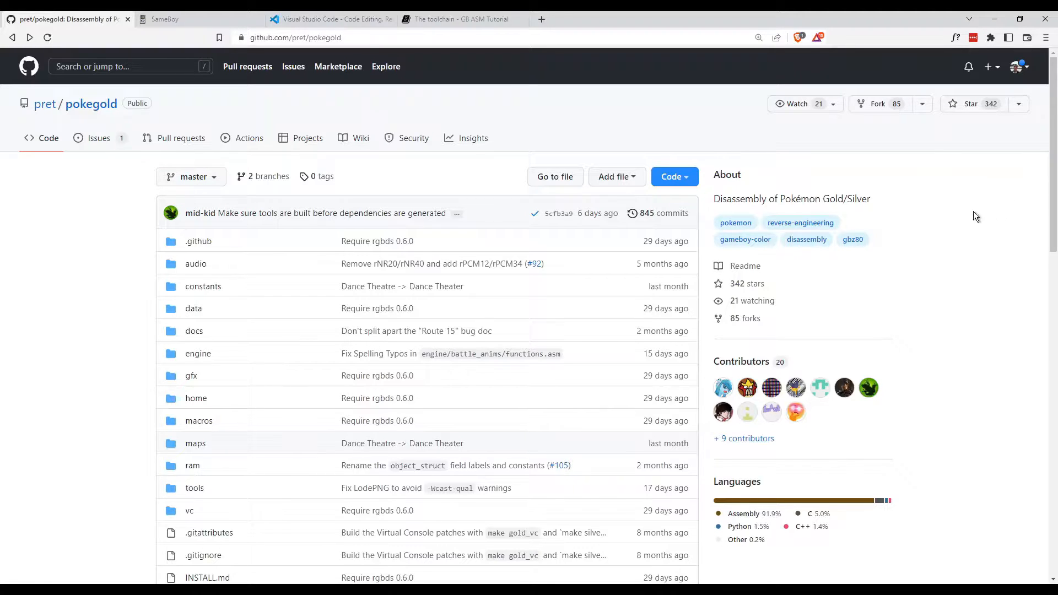
- Scroll the pret/pokegold README and bring up its INSTALL.md instructions
{"action": "scroll", "scroll_direction": "down", "scroll_amount": 3}
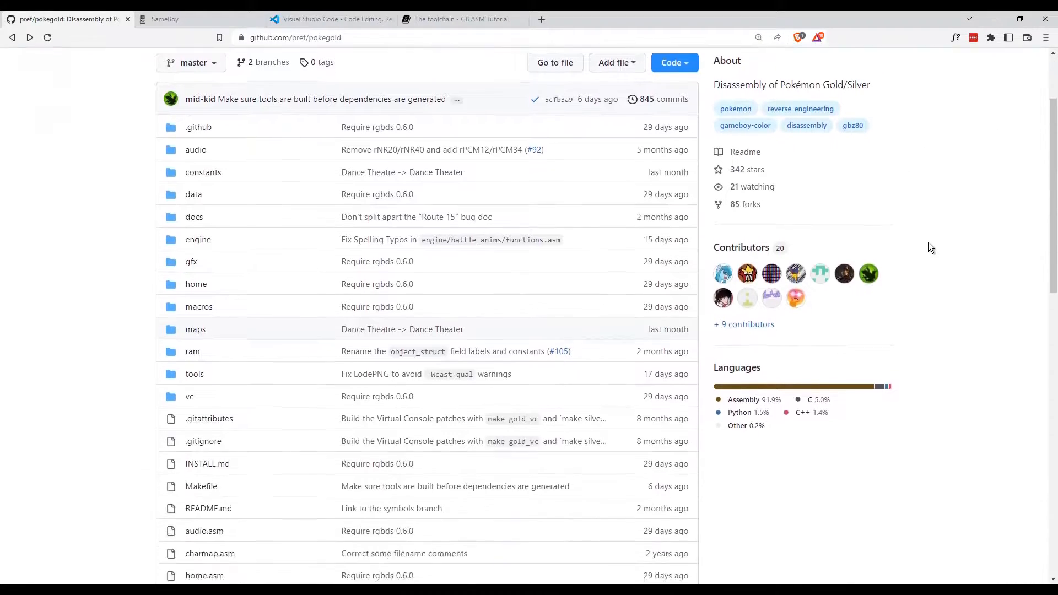
{"action": "scroll", "scroll_direction": "down", "scroll_amount": 3}
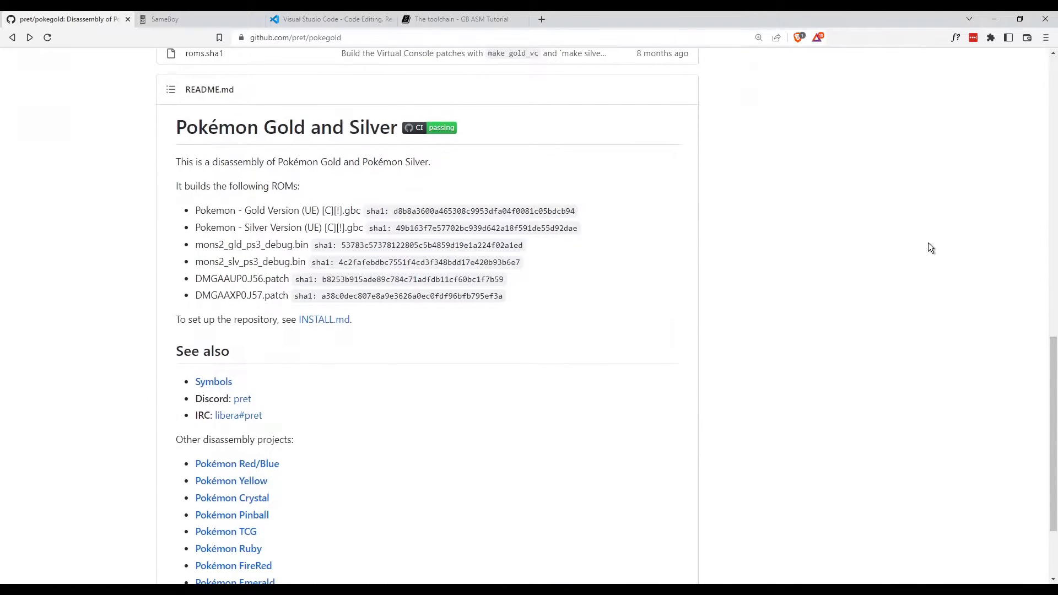
{"action": "mouse_move", "coordinate": [253, 337]}
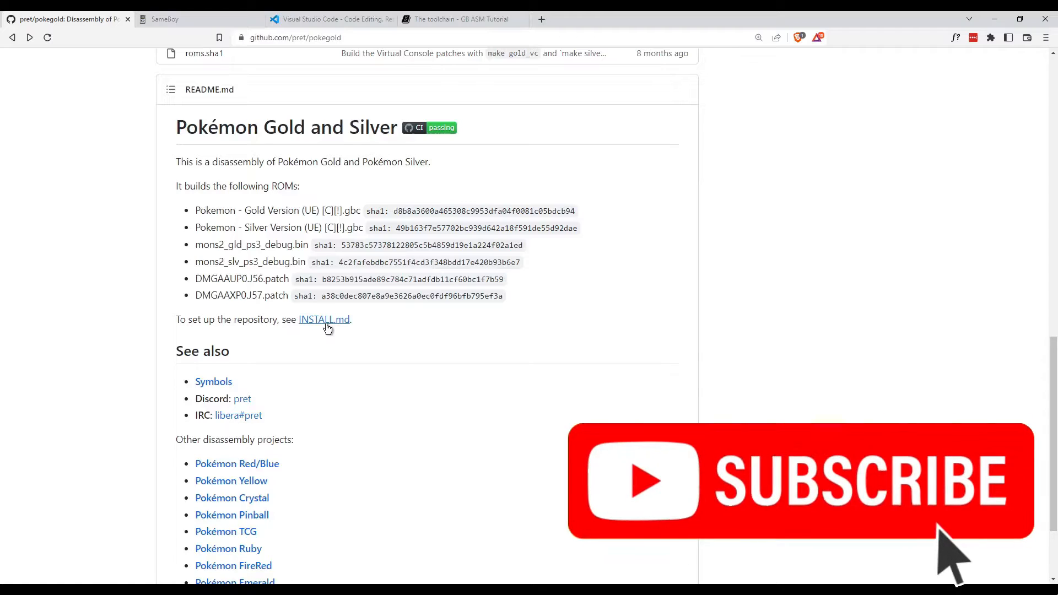
{"action": "left_click", "coordinate": [324, 320]}
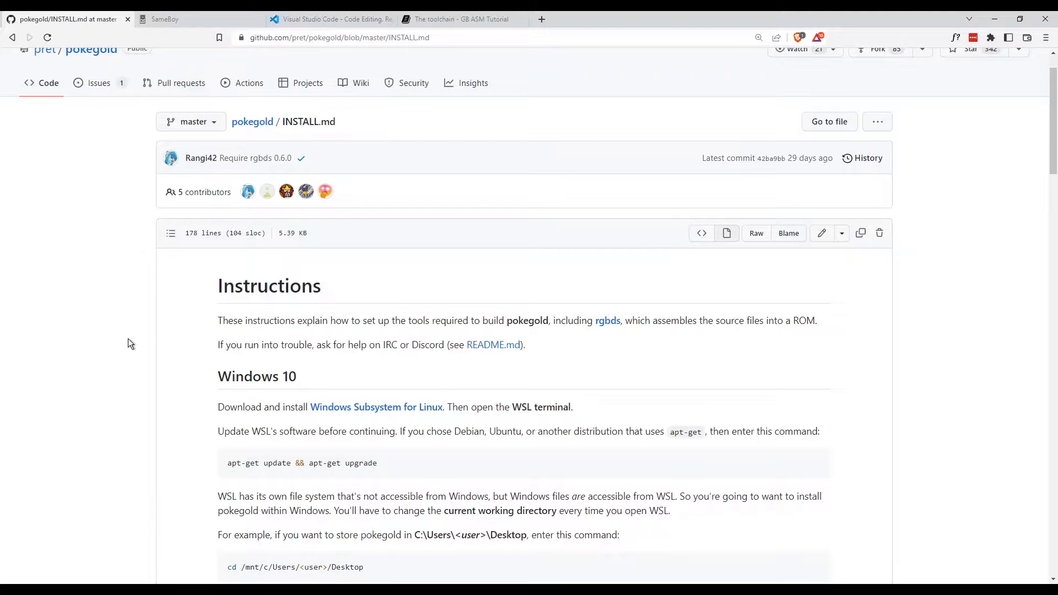
- Read through the Windows, macOS and Linux setup steps, then move to the SameBoy site
{"action": "scroll", "scroll_direction": "down", "scroll_amount": 3}
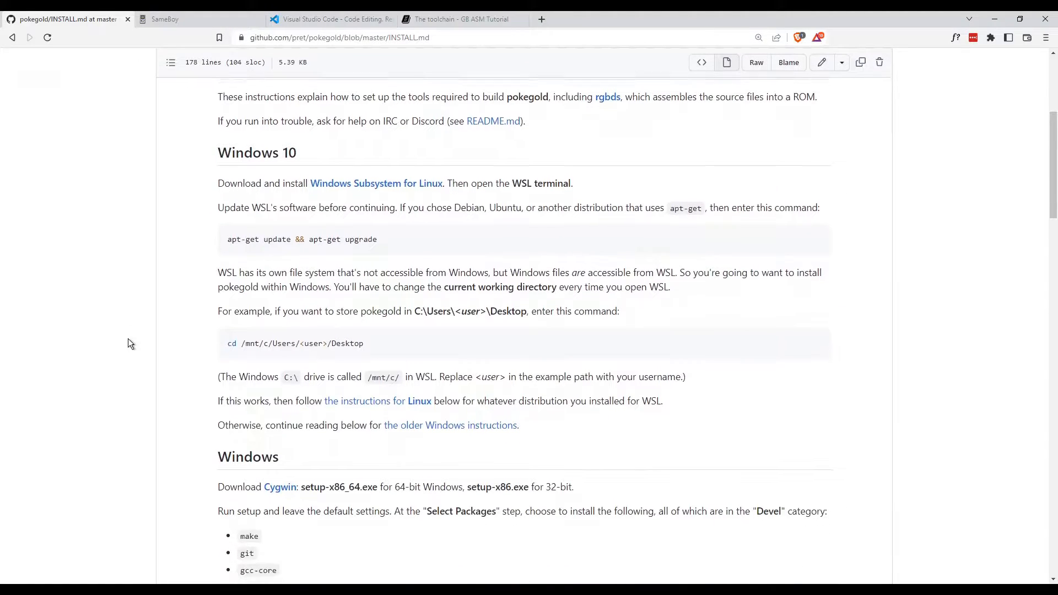
{"action": "scroll", "scroll_direction": "down", "scroll_amount": 3}
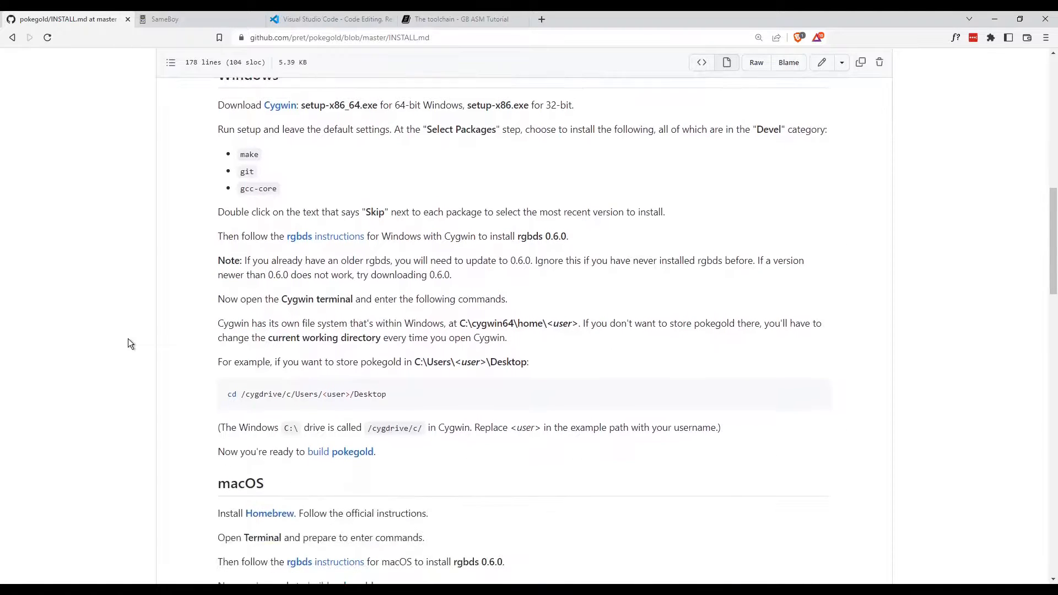
{"action": "scroll", "scroll_direction": "down", "scroll_amount": 3}
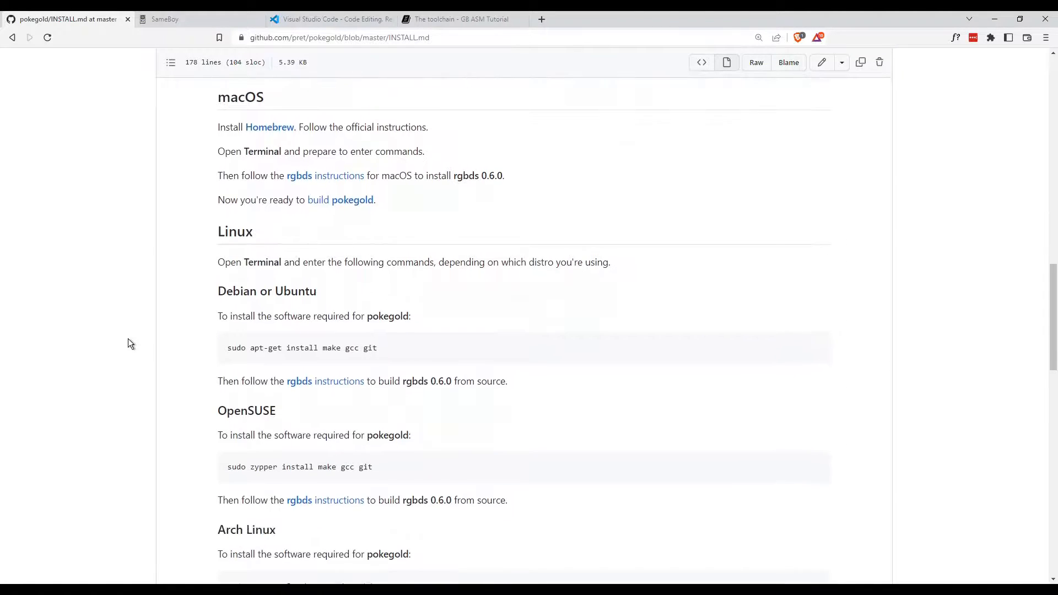
{"action": "scroll", "scroll_direction": "down", "scroll_amount": 3}
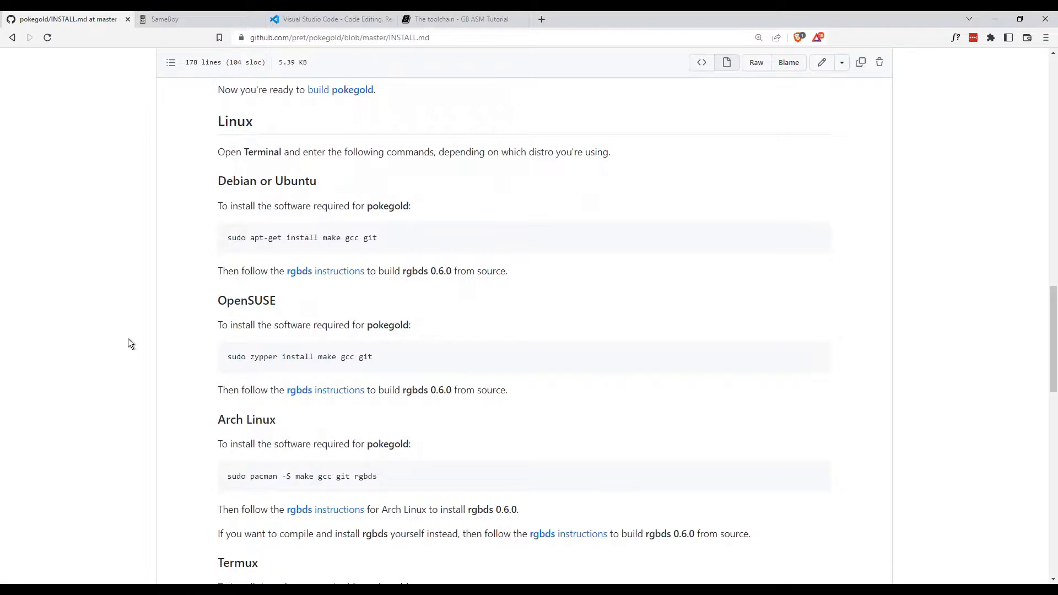
{"action": "left_click", "coordinate": [196, 19]}
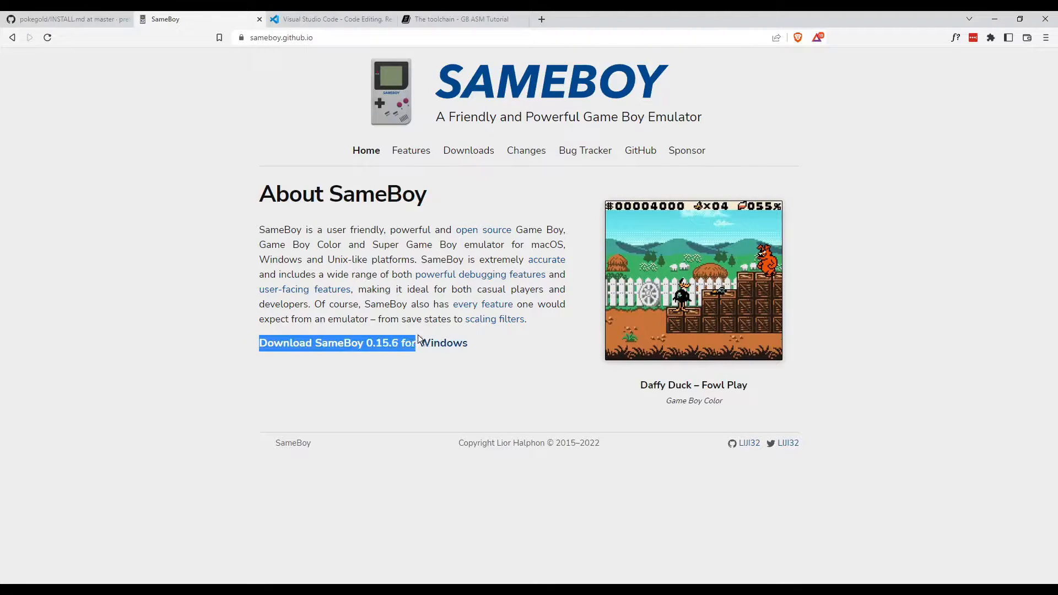
- Review the Visual Studio Code and GB ASM Tutorial toolchain pages, returning to the pokegold repository
{"action": "left_click", "coordinate": [331, 18]}
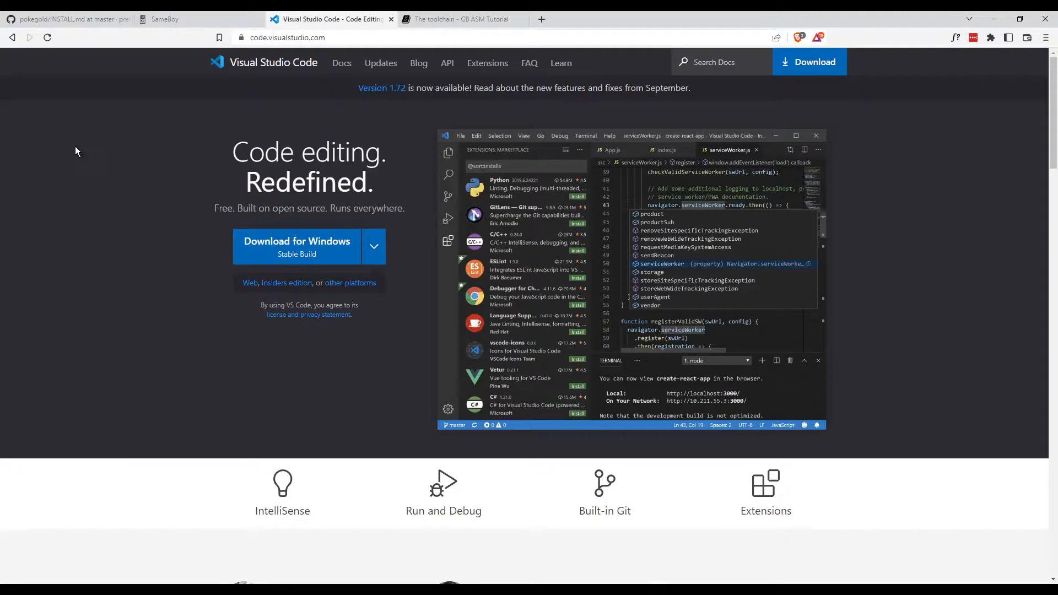
{"action": "left_click", "coordinate": [461, 19]}
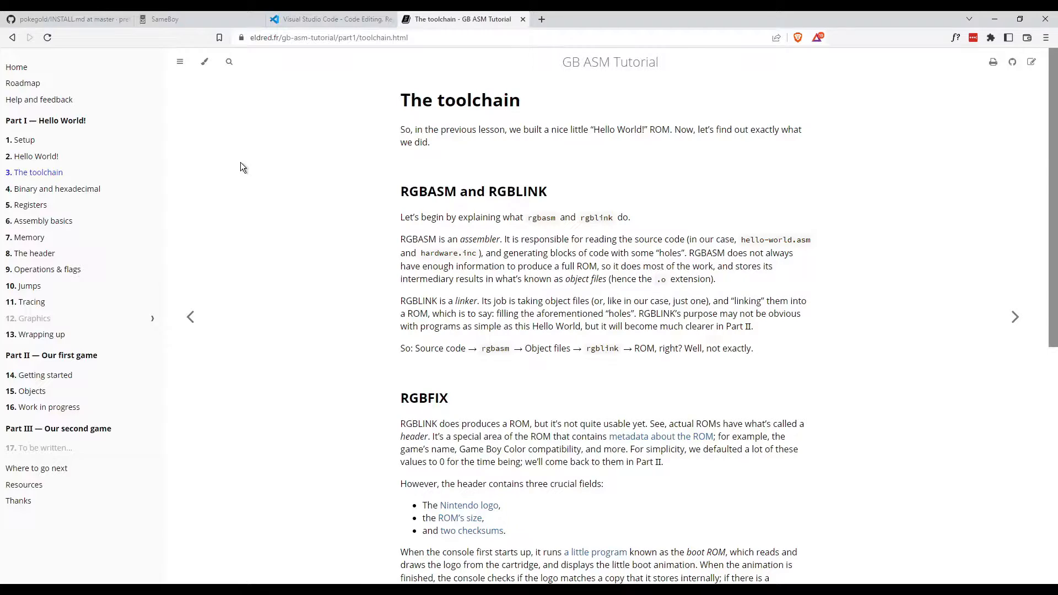
{"action": "left_click", "coordinate": [64, 18]}
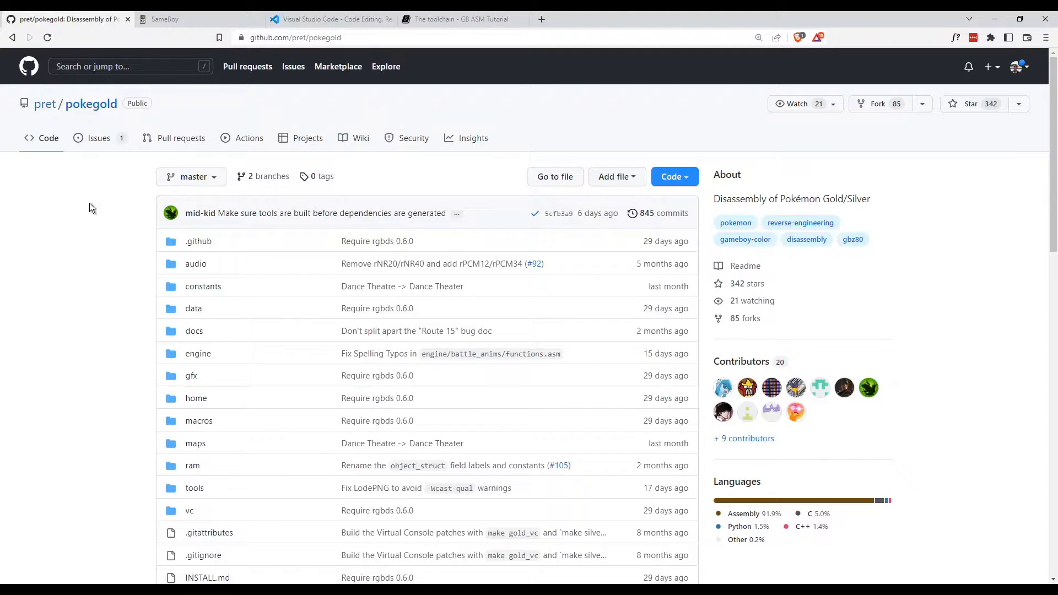
{"action": "mouse_move", "coordinate": [91, 103]}
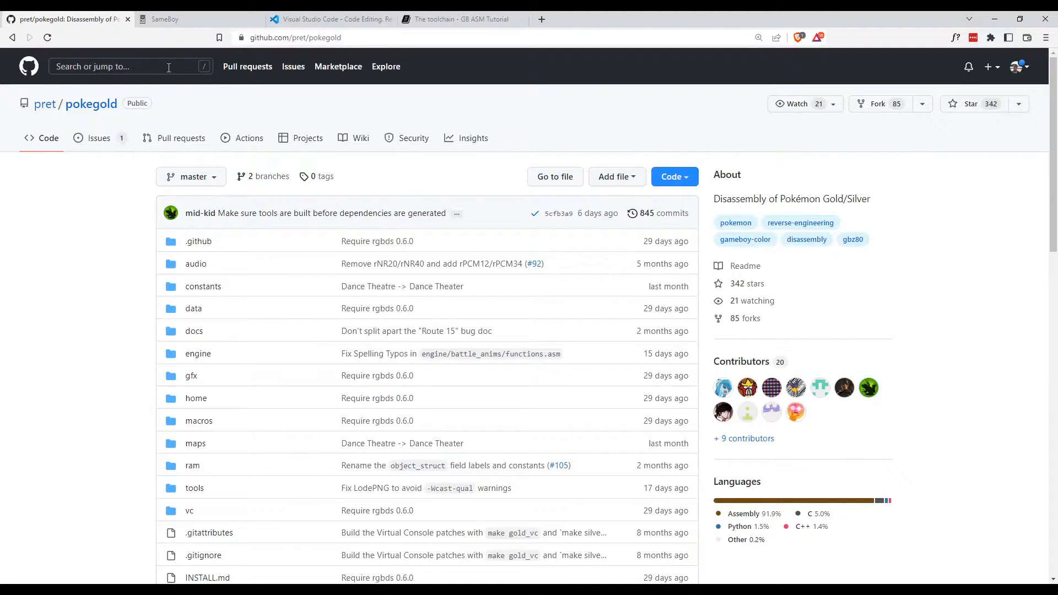
- Search the pokegold repository for the term 'starter'
{"action": "left_click", "coordinate": [127, 66]}
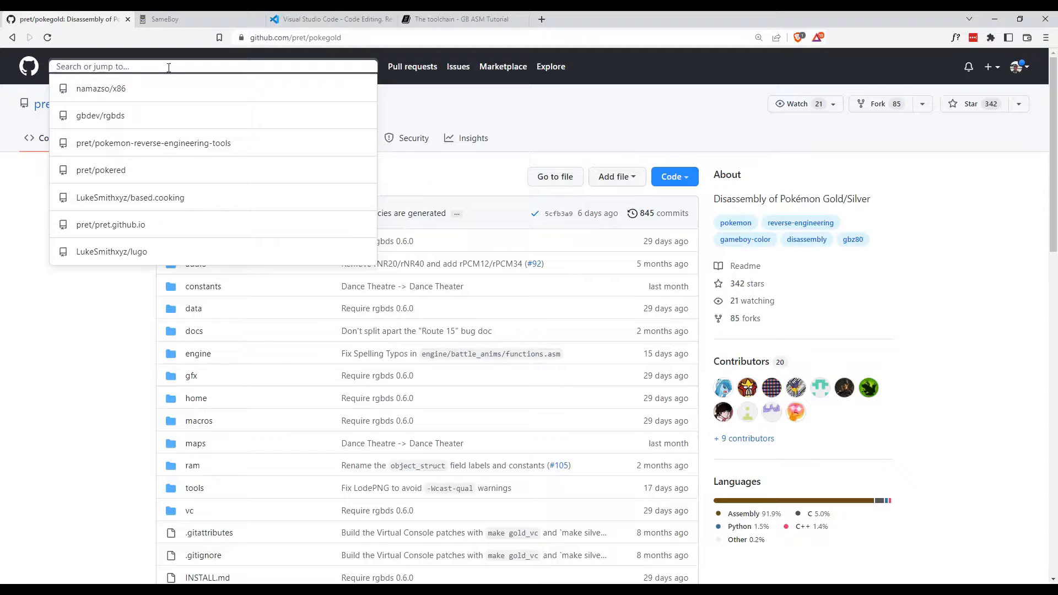
{"action": "type", "text": "starter"}
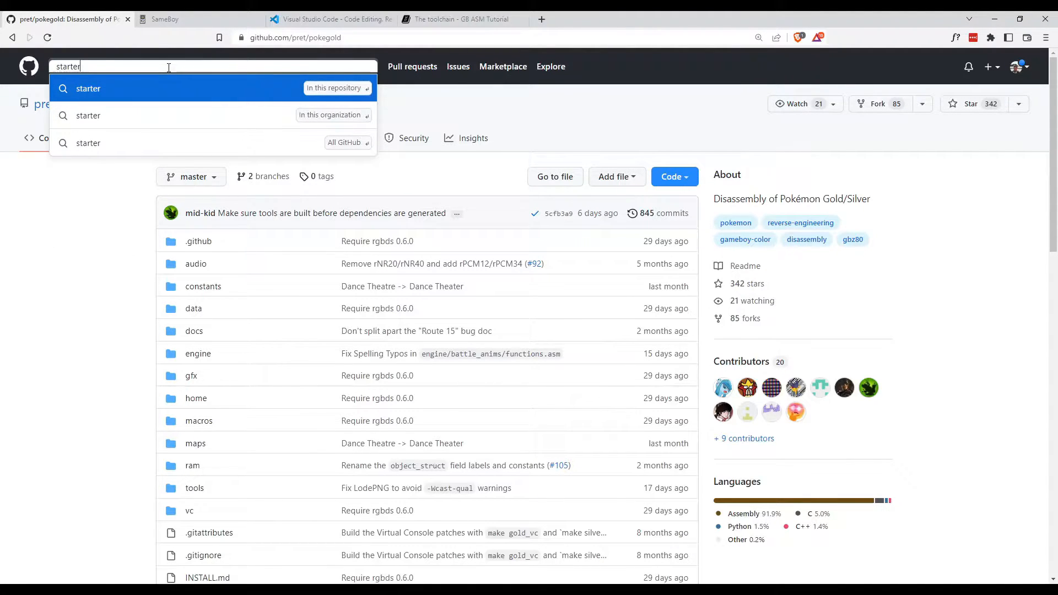
{"action": "mouse_move", "coordinate": [211, 93]}
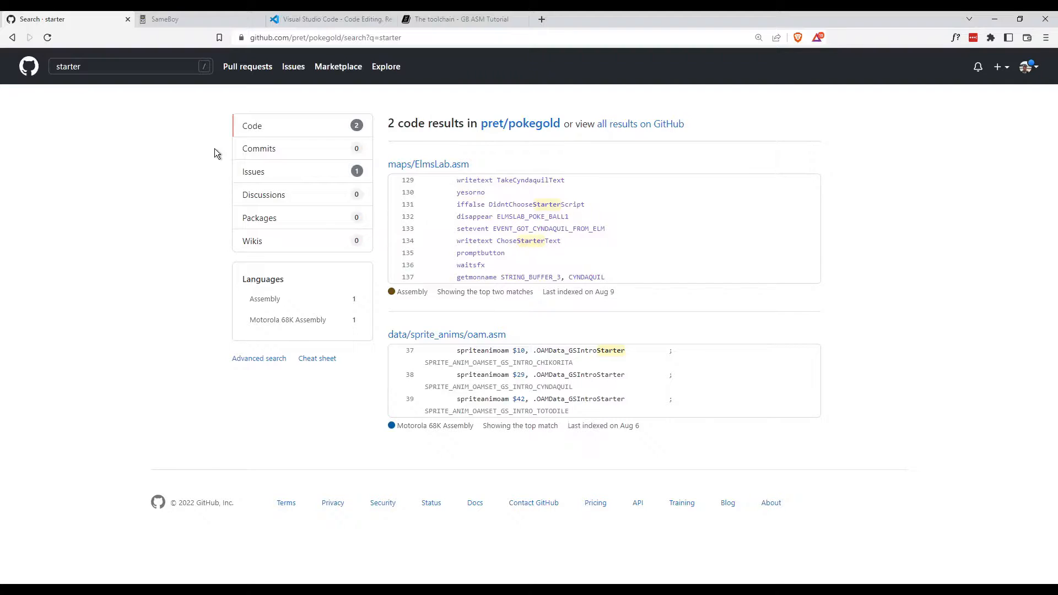
{"action": "mouse_move", "coordinate": [525, 320]}
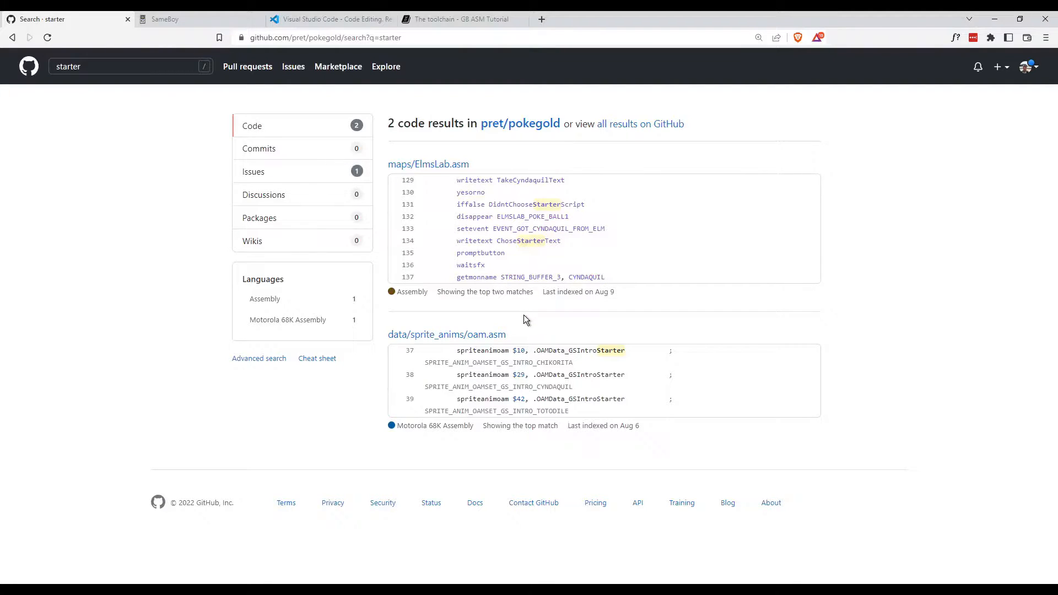
{"action": "mouse_move", "coordinate": [437, 324]}
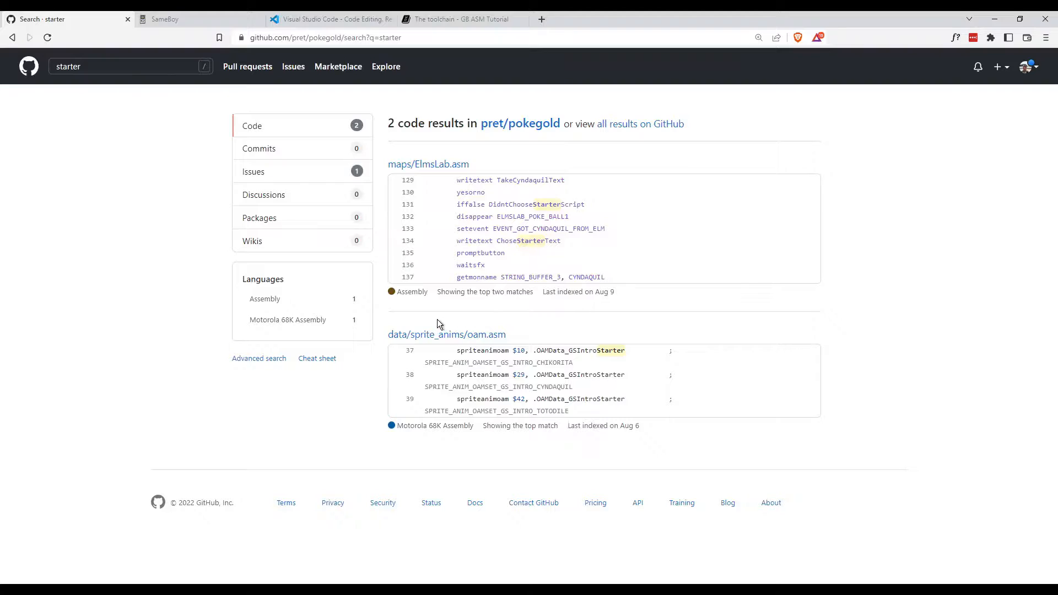
{"action": "mouse_move", "coordinate": [445, 218]}
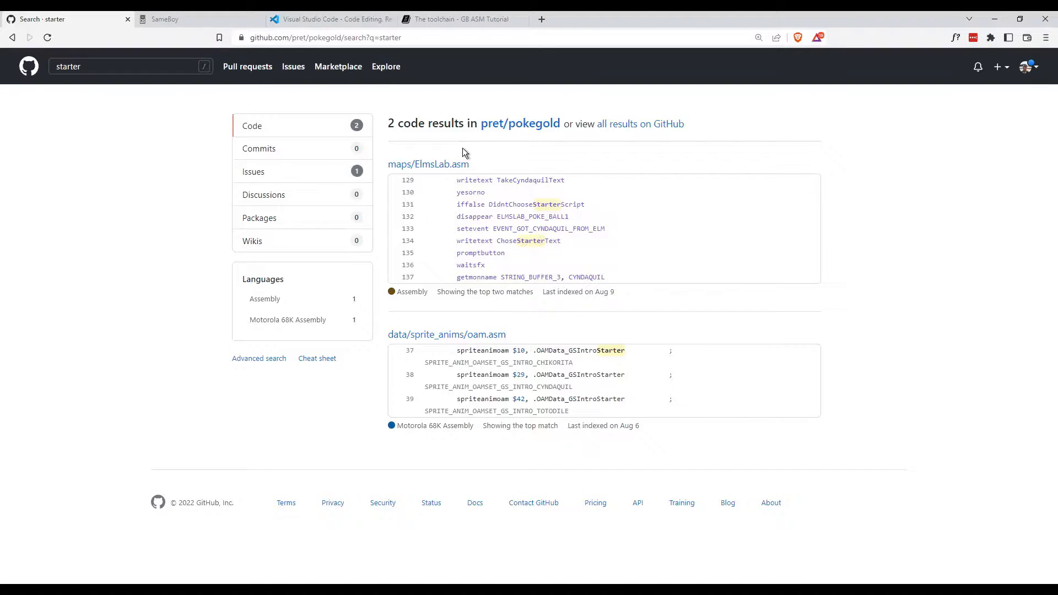
- View maps/ElmsLab.asm and scroll through the Cyndaquil, Totodile and Chikorita poké ball scripts
{"action": "left_click", "coordinate": [427, 164]}
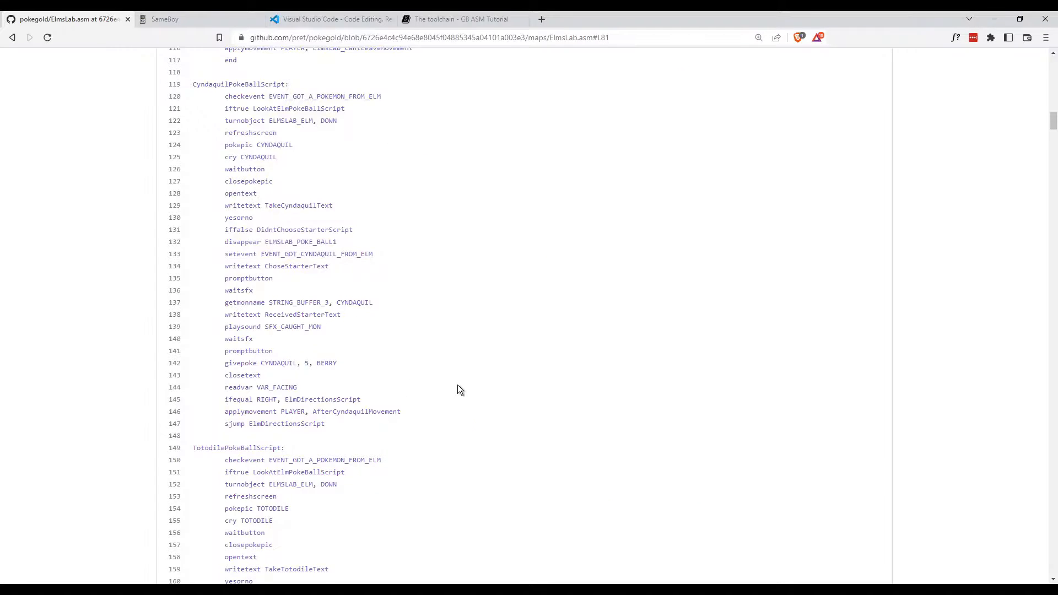
{"action": "mouse_move", "coordinate": [319, 197]}
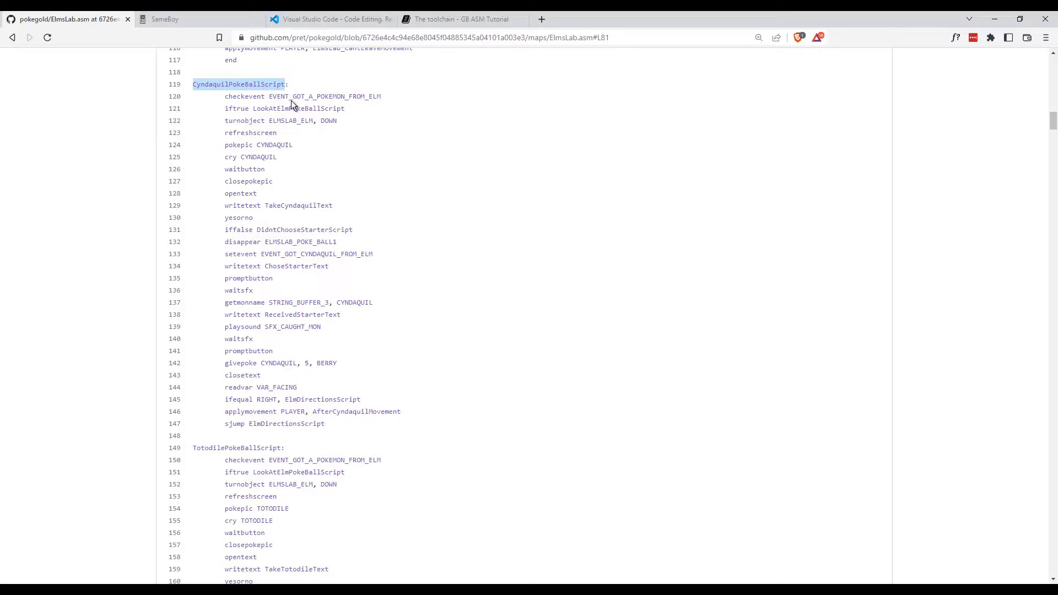
{"action": "mouse_move", "coordinate": [227, 104]}
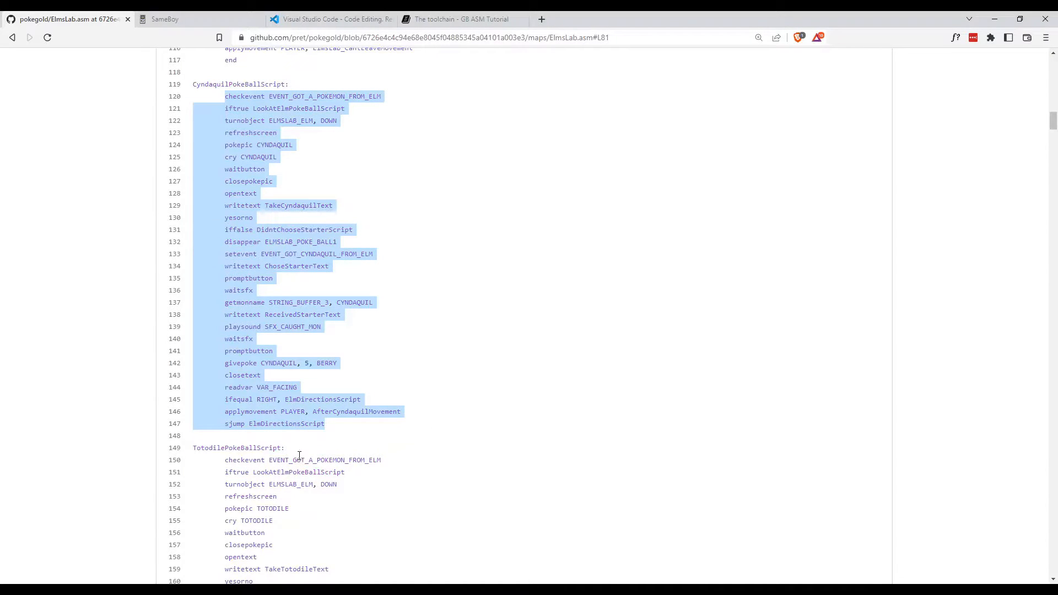
{"action": "scroll", "scroll_direction": "down", "scroll_amount": 3}
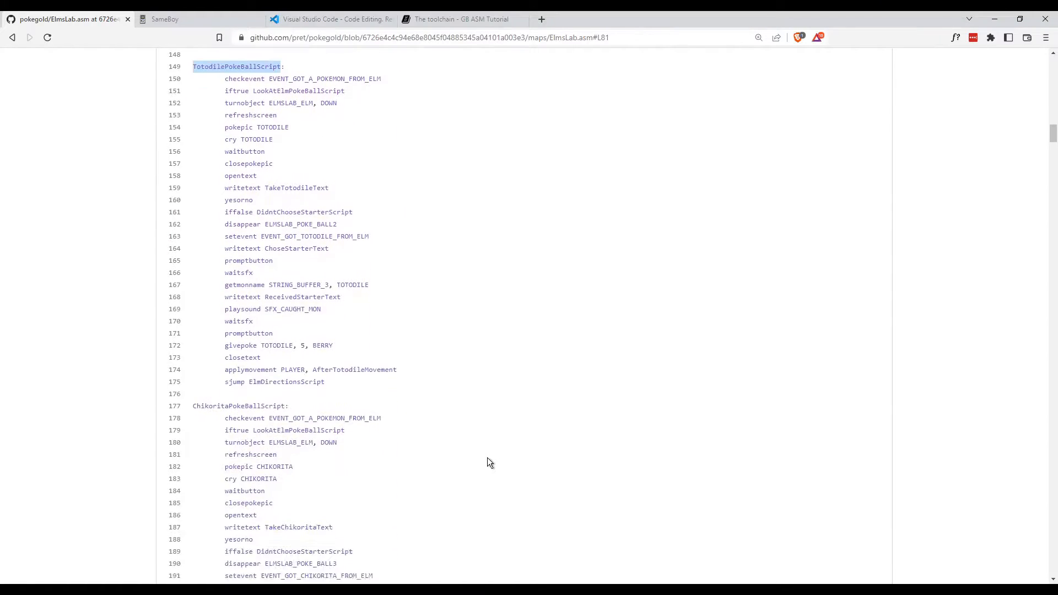
{"action": "scroll", "scroll_direction": "down", "scroll_amount": 3}
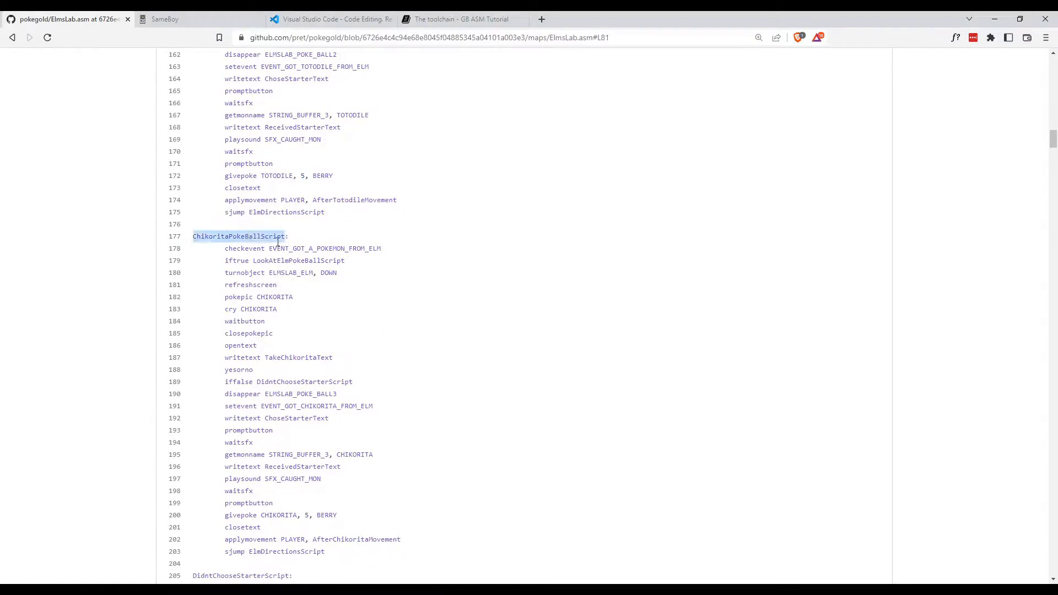
{"action": "scroll", "scroll_direction": "down", "scroll_amount": 3}
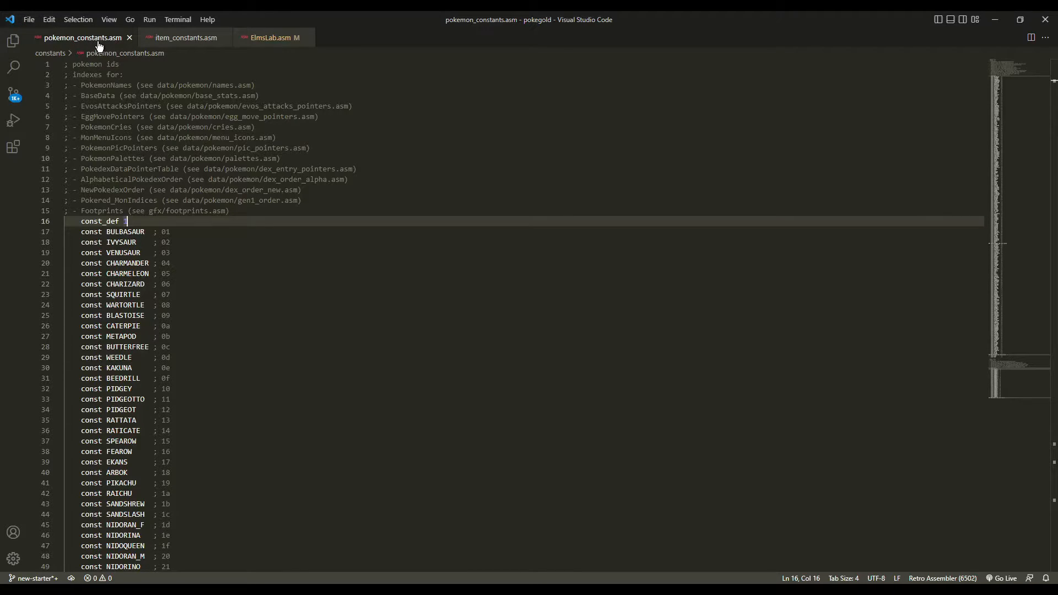
{"action": "mouse_move", "coordinate": [266, 228]}
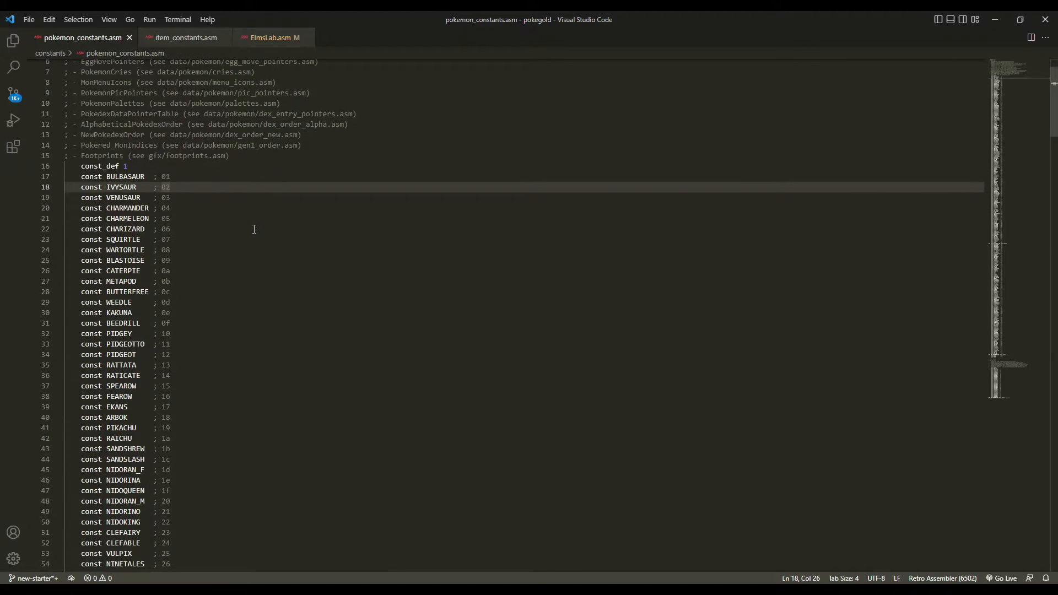
- View pokemon_constants.asm from BULBASAUR down through the Johto species past Blissey
{"action": "left_click", "coordinate": [202, 197]}
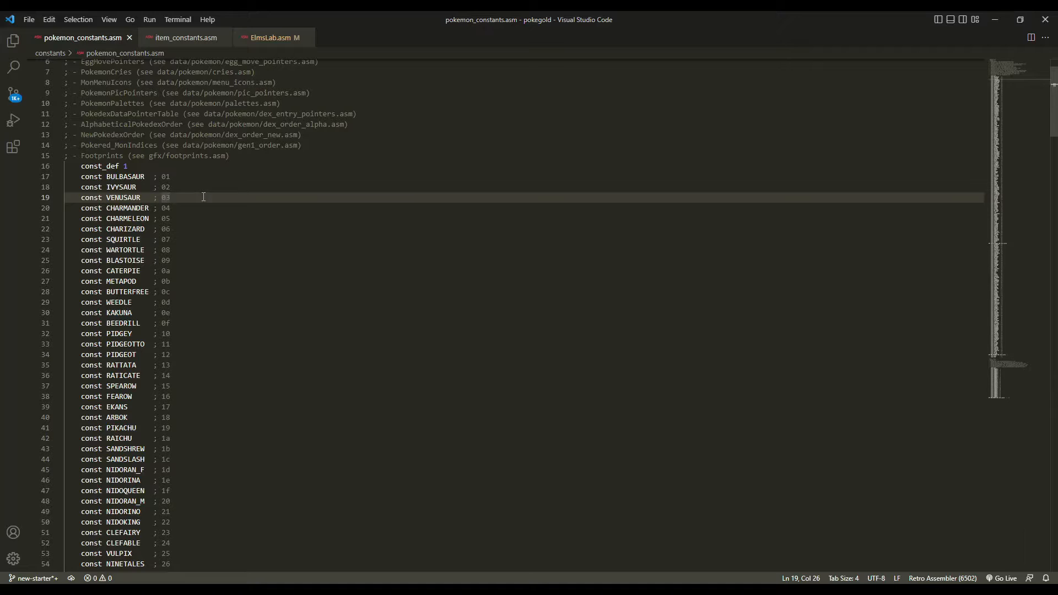
{"action": "scroll", "scroll_direction": "down", "scroll_amount": 3}
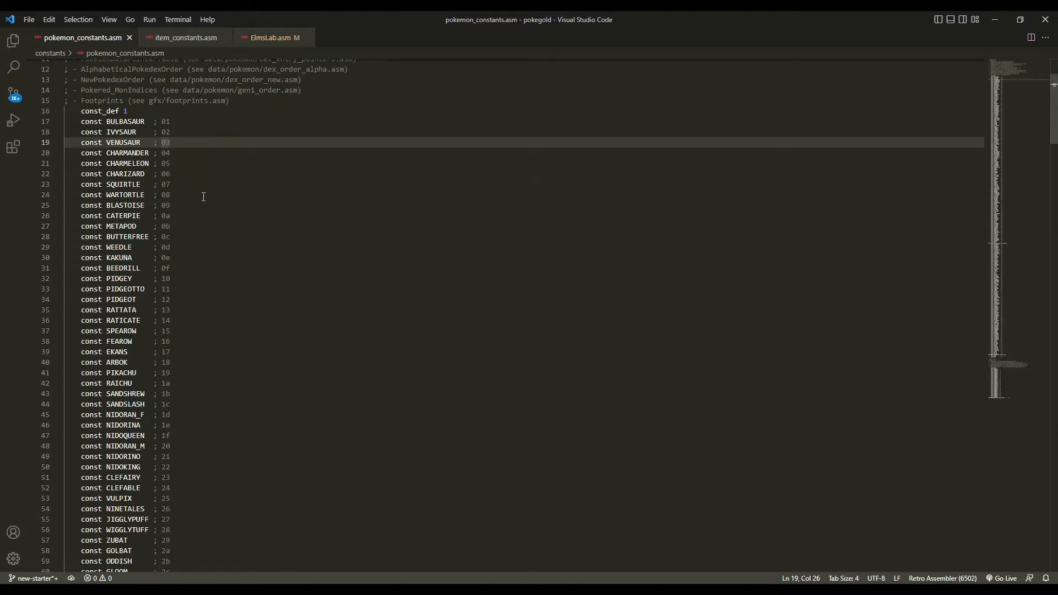
{"action": "scroll", "scroll_direction": "down", "scroll_amount": 3}
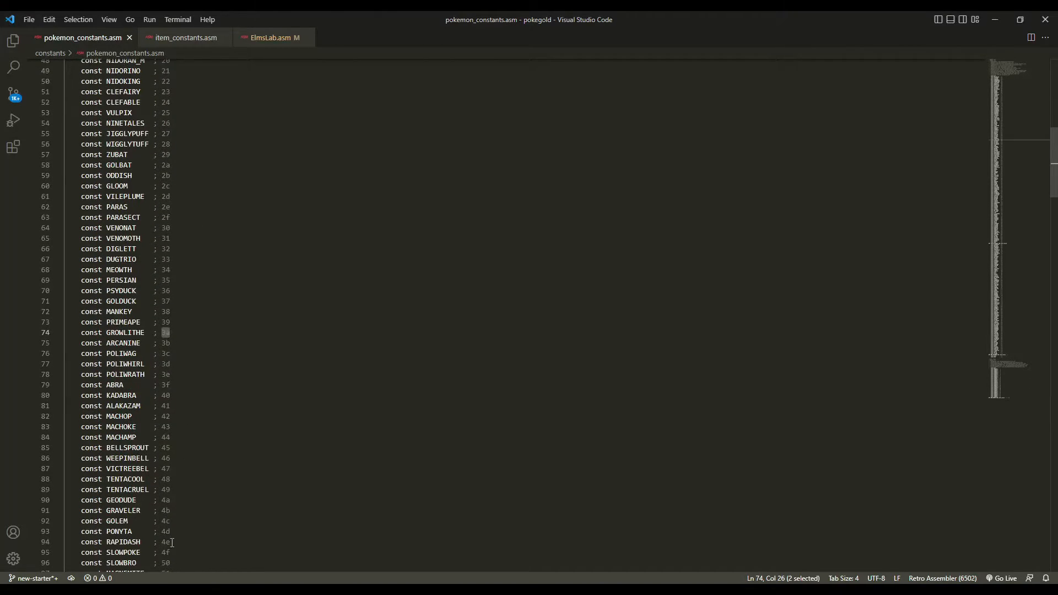
{"action": "scroll", "scroll_direction": "down", "scroll_amount": 3}
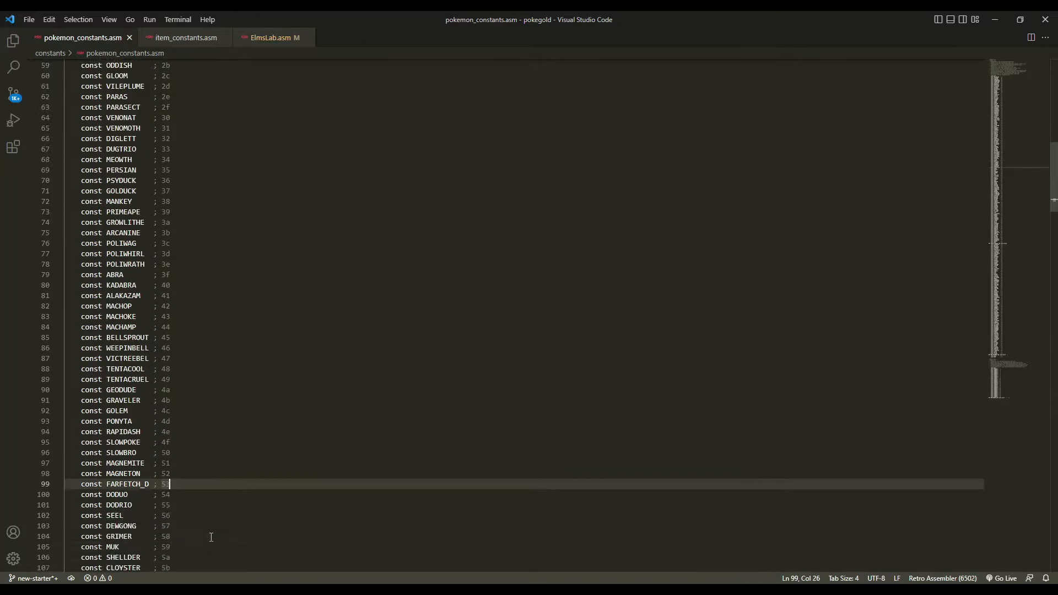
{"action": "scroll", "scroll_direction": "down", "scroll_amount": 3}
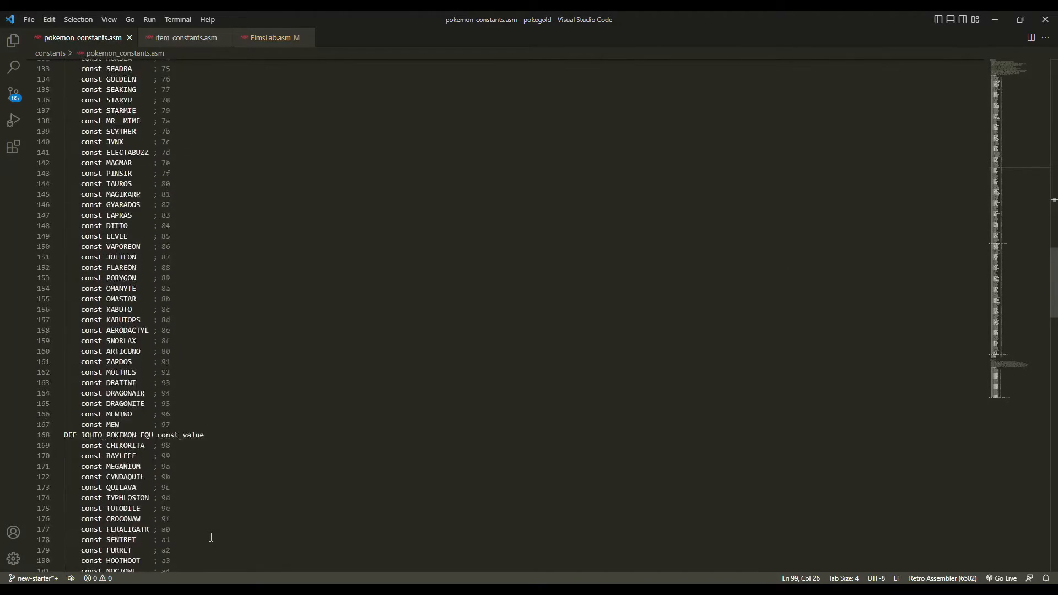
{"action": "scroll", "scroll_direction": "down", "scroll_amount": 3}
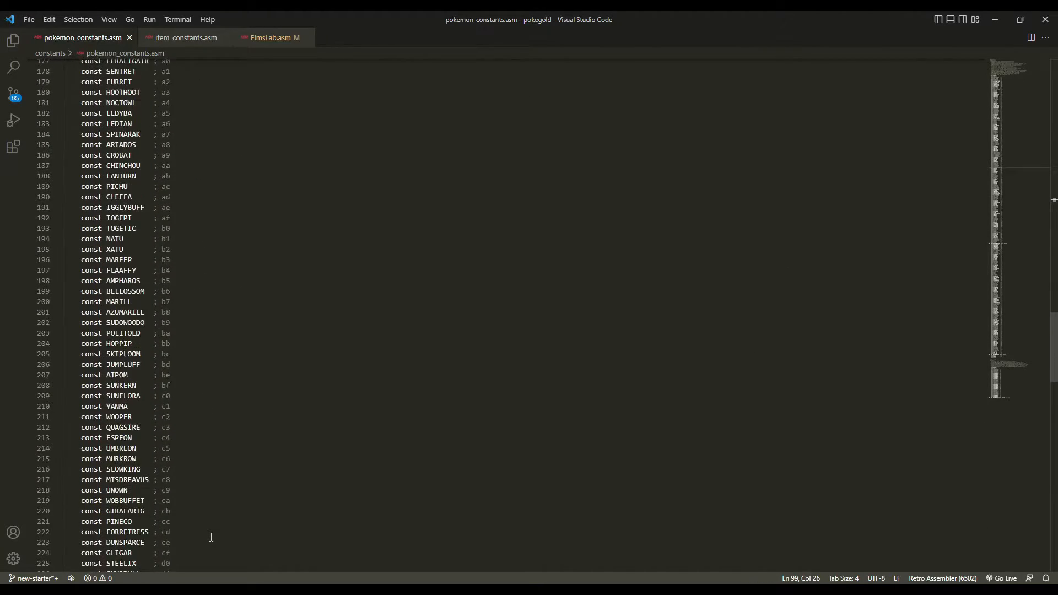
{"action": "scroll", "scroll_direction": "down", "scroll_amount": 3}
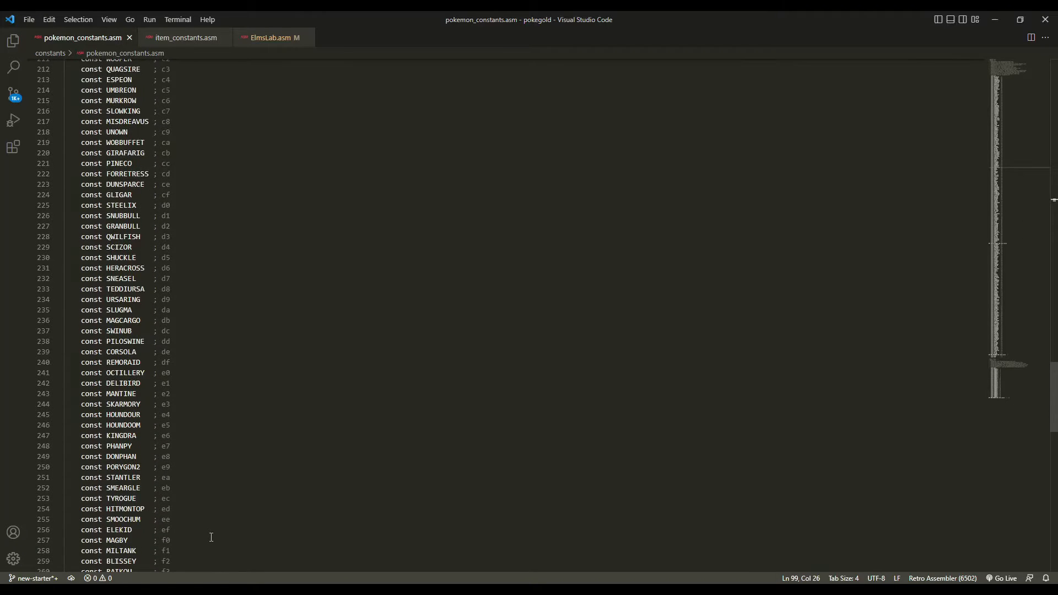
- Check POKE_DOLL in item_constants.asm, then return to ElmsLab.asm's Bulbasaur script
{"action": "left_click", "coordinate": [184, 37]}
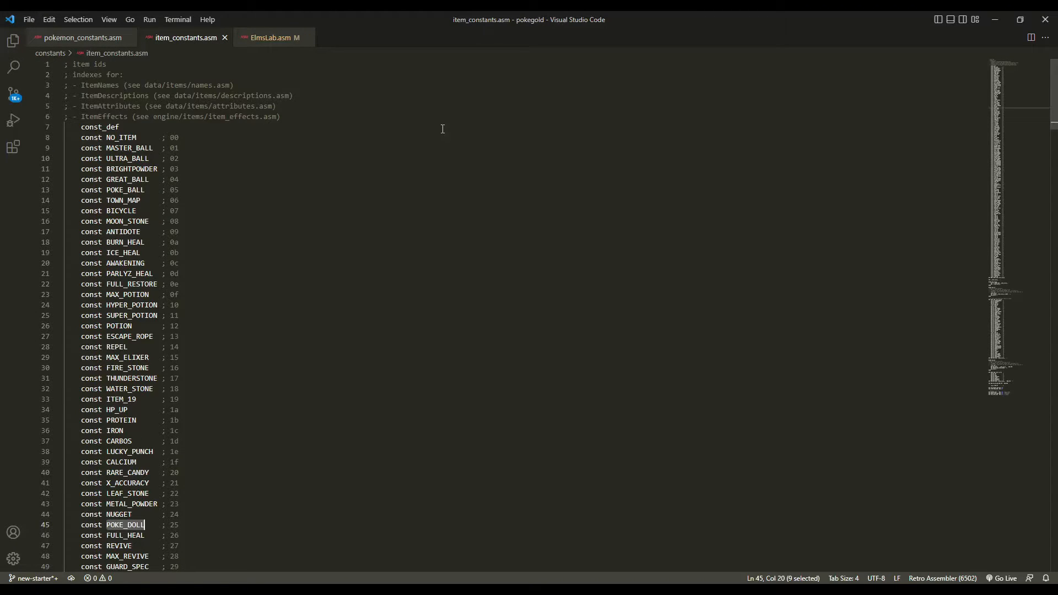
{"action": "mouse_move", "coordinate": [257, 173]}
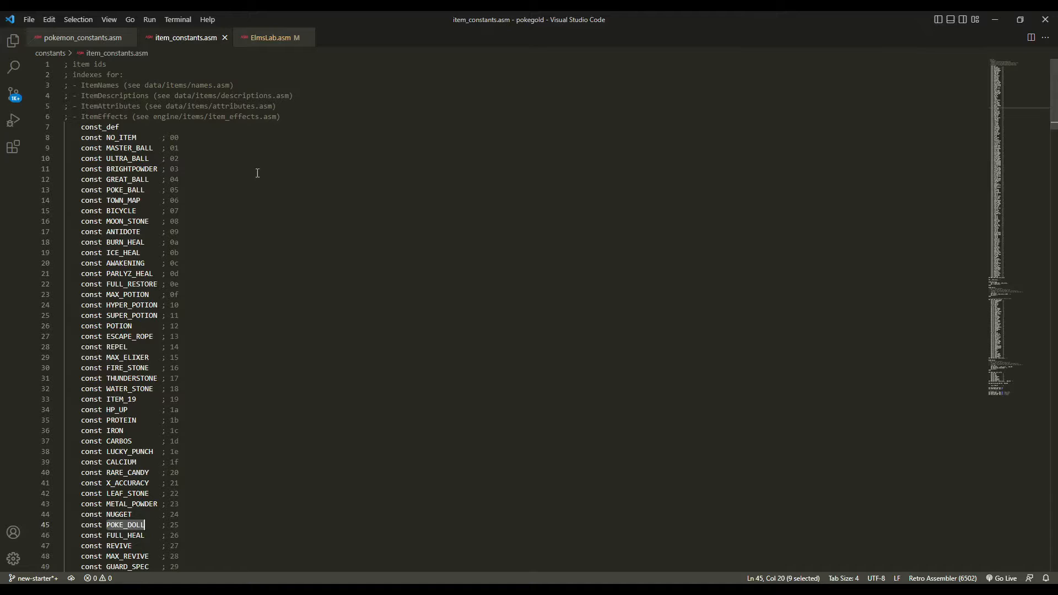
{"action": "scroll", "scroll_direction": "down", "scroll_amount": 3}
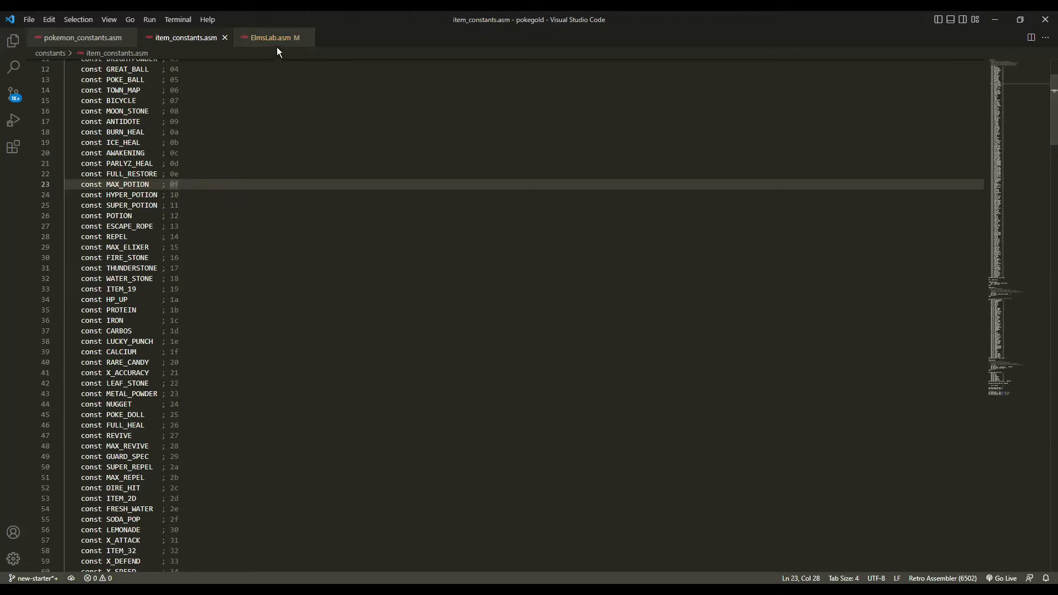
{"action": "left_click", "coordinate": [272, 37]}
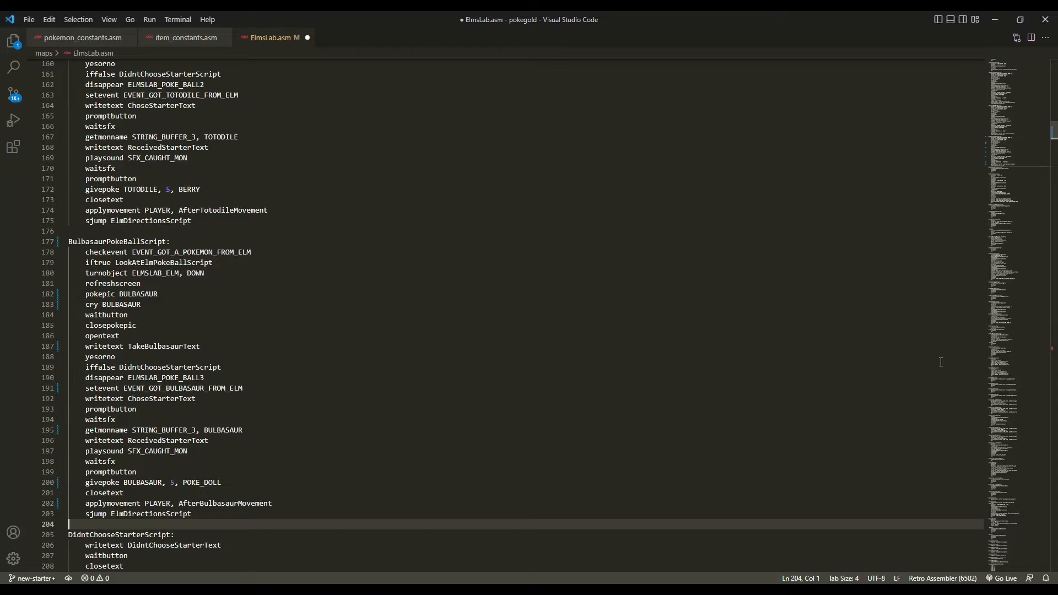
- Rewrite TakeChikoritaText to name Bulbasaur as a 'BASED grass' #MON
{"action": "key", "text": "Ctrl+f"}
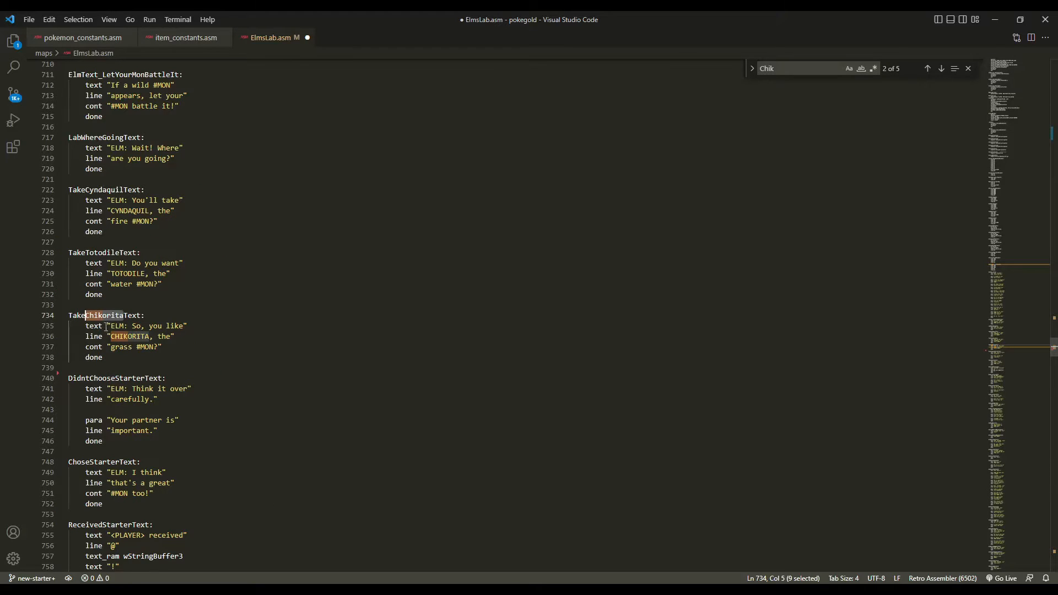
{"action": "mouse_move", "coordinate": [118, 325]}
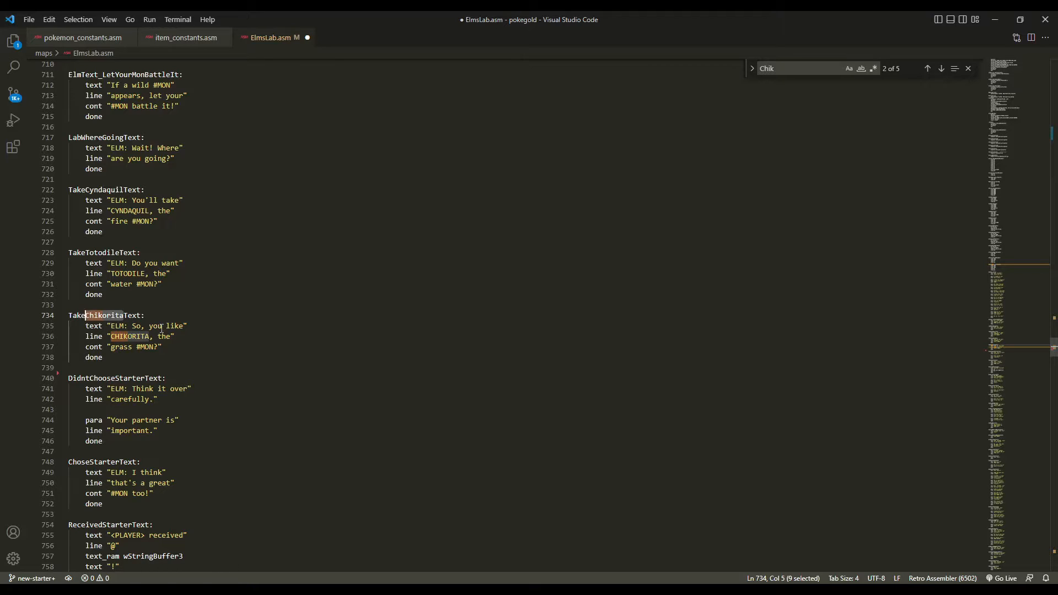
{"action": "type", "text": "Bulbasaur"}
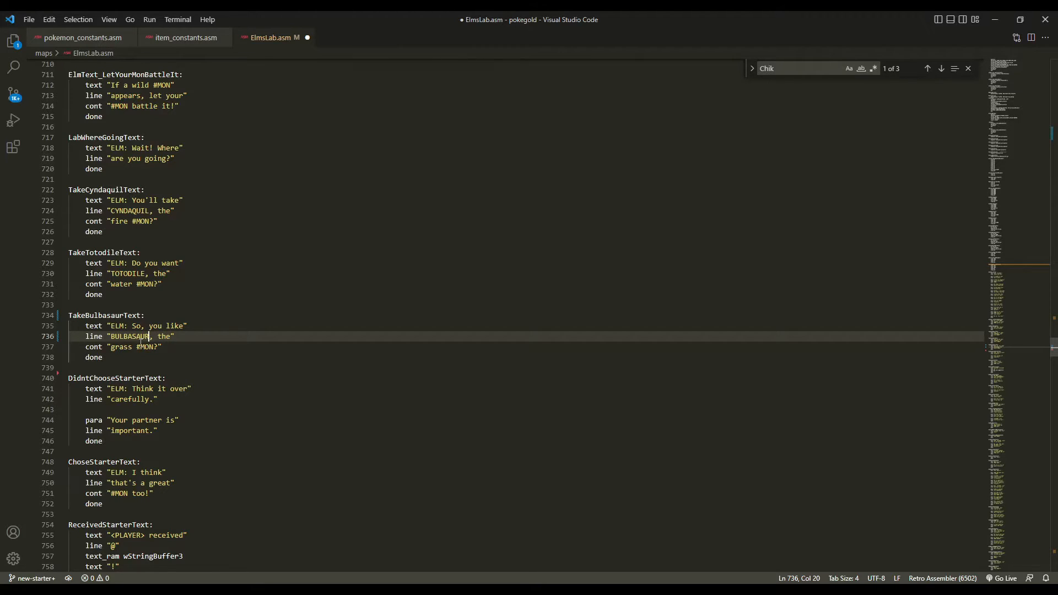
{"action": "left_click", "coordinate": [120, 347]}
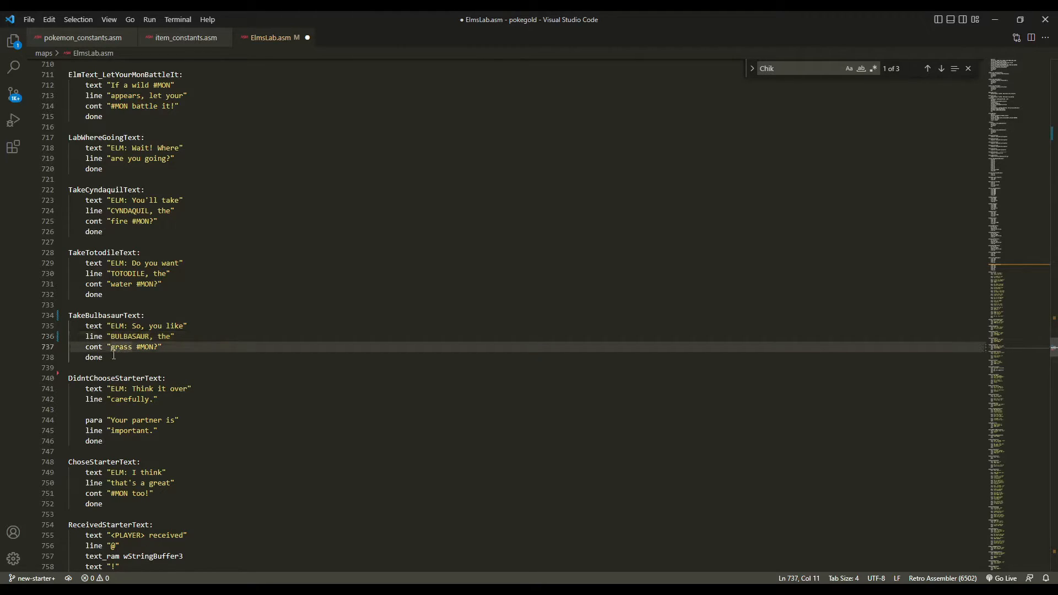
{"action": "type", "text": "BASED"}
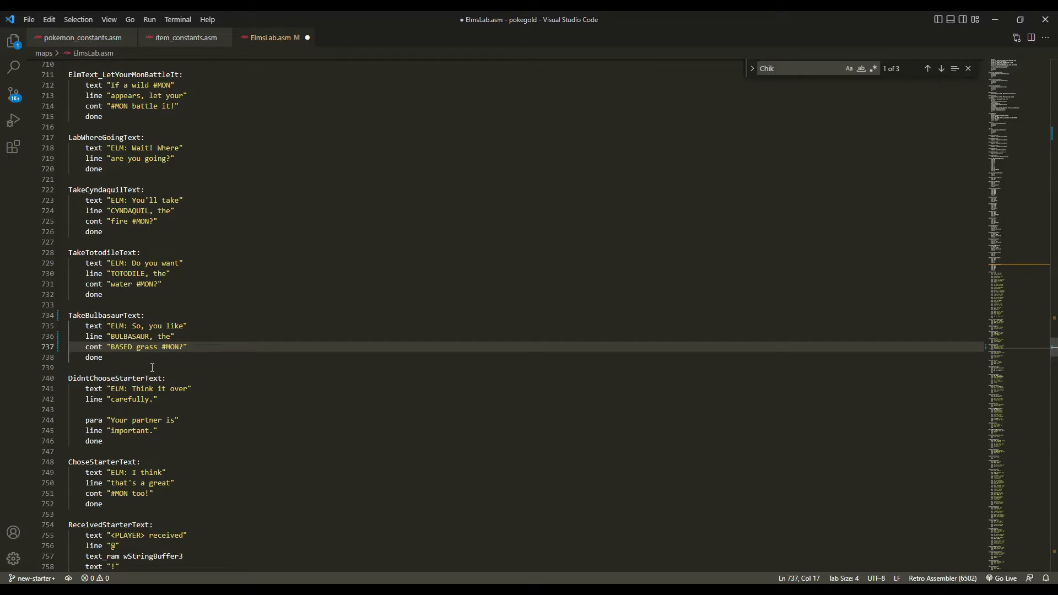
- Jump to the lab poké ball object_event and begin renaming its script to Bulbasaur's
{"action": "left_click", "coordinate": [939, 68]}
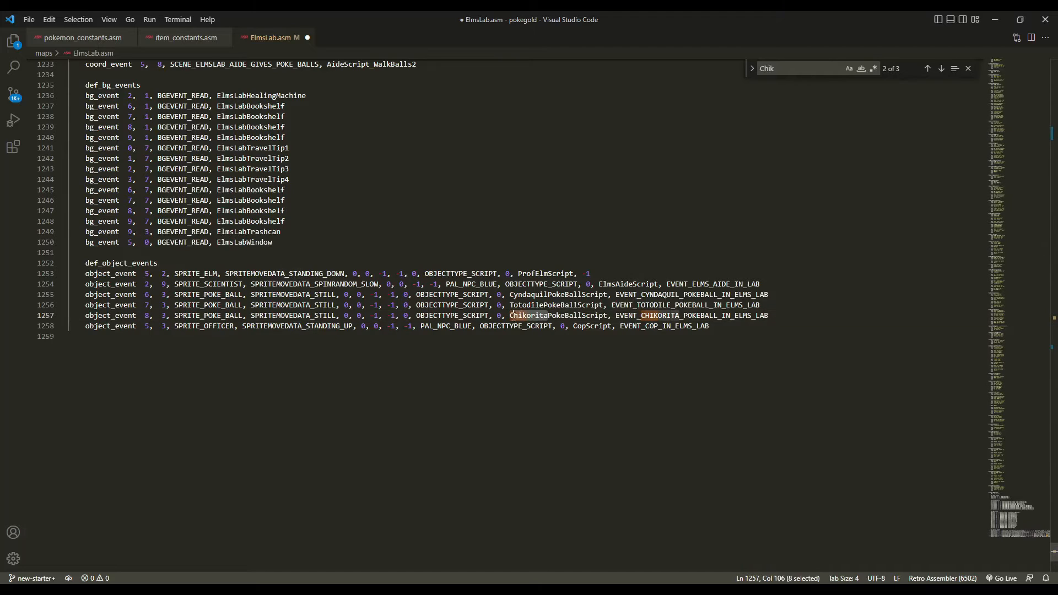
{"action": "type", "text": "Fulba"}
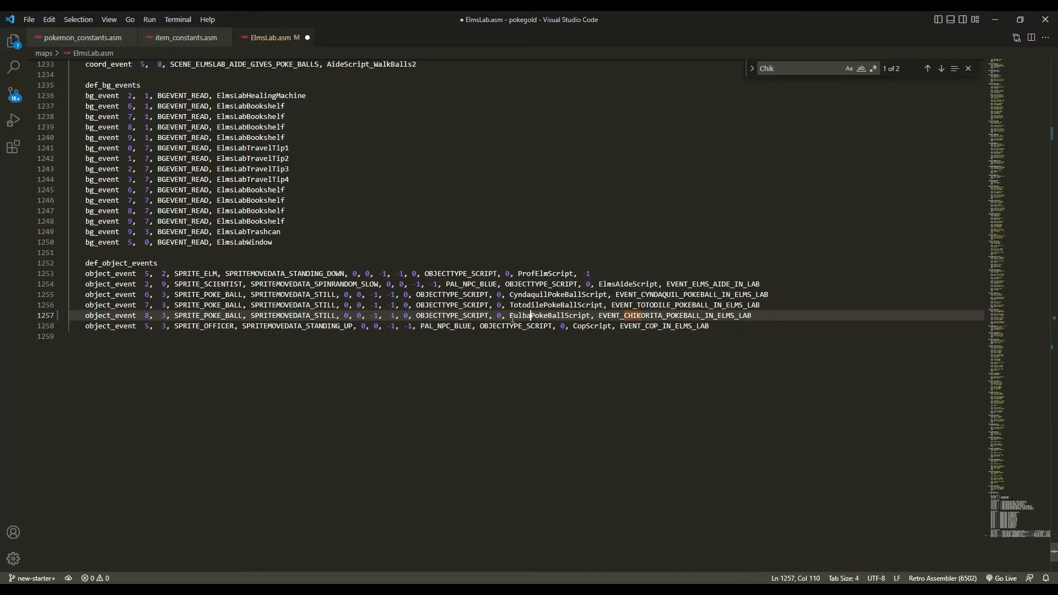
- Finish the third poké ball object_event using BulbasaurPokeBallScript and EVENT_BULBASAUR_POKEBALL_IN_ELMS_LAB
{"action": "left_click", "coordinate": [13, 69]}
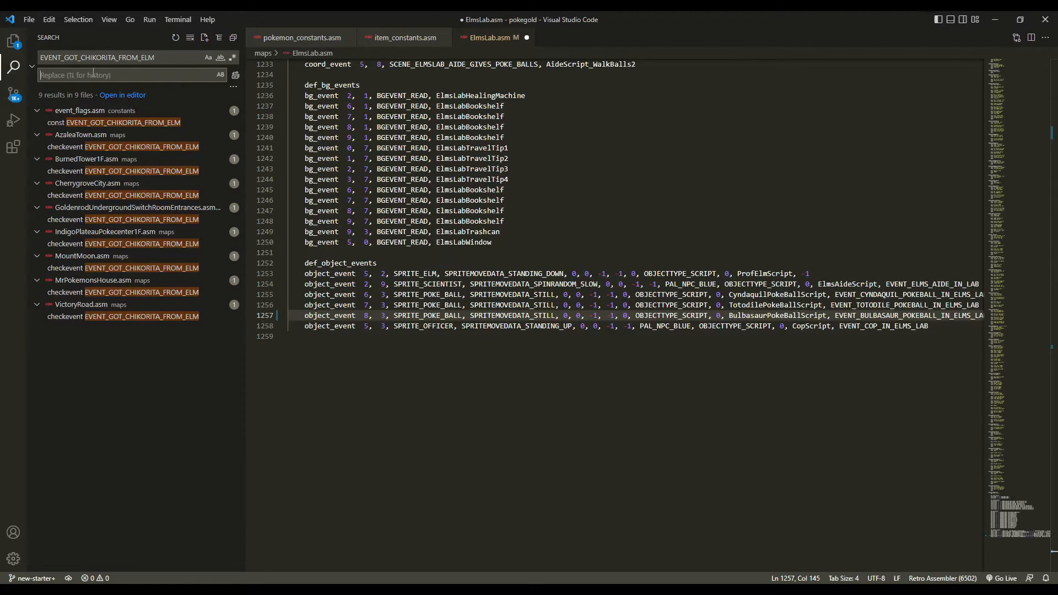
{"action": "mouse_move", "coordinate": [158, 109]}
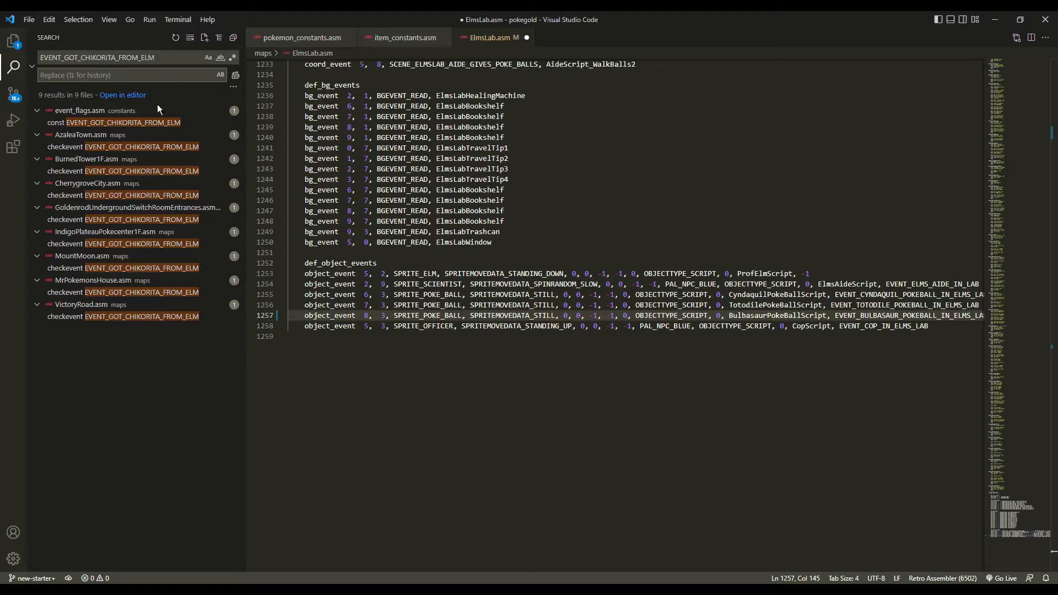
{"action": "mouse_move", "coordinate": [174, 100]}
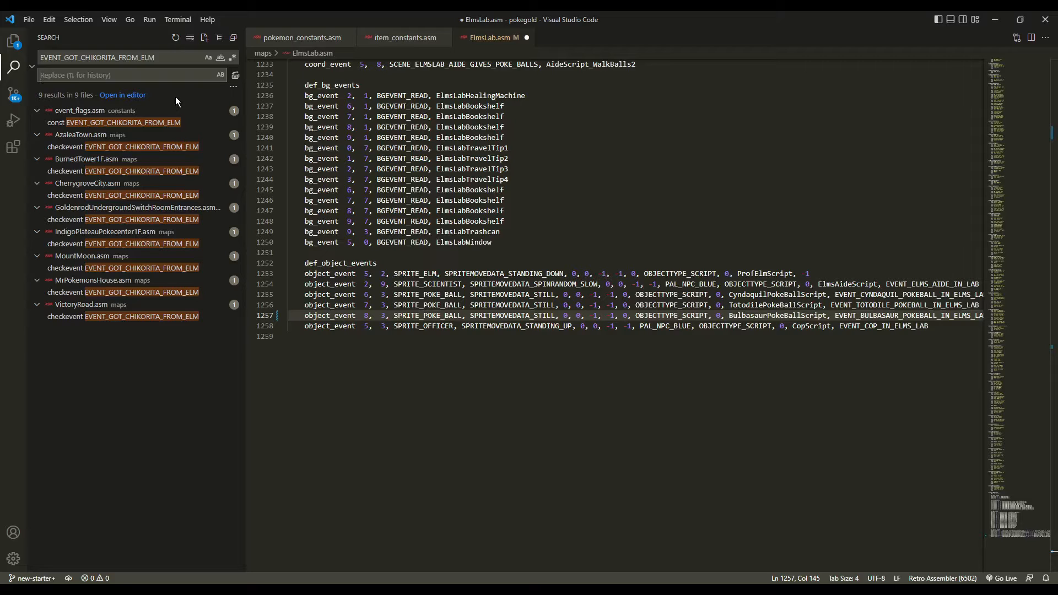
{"action": "mouse_move", "coordinate": [137, 75]}
{"action": "type", "text": "EVENT_GOT_BULBASAUR_FROM_ELM"}
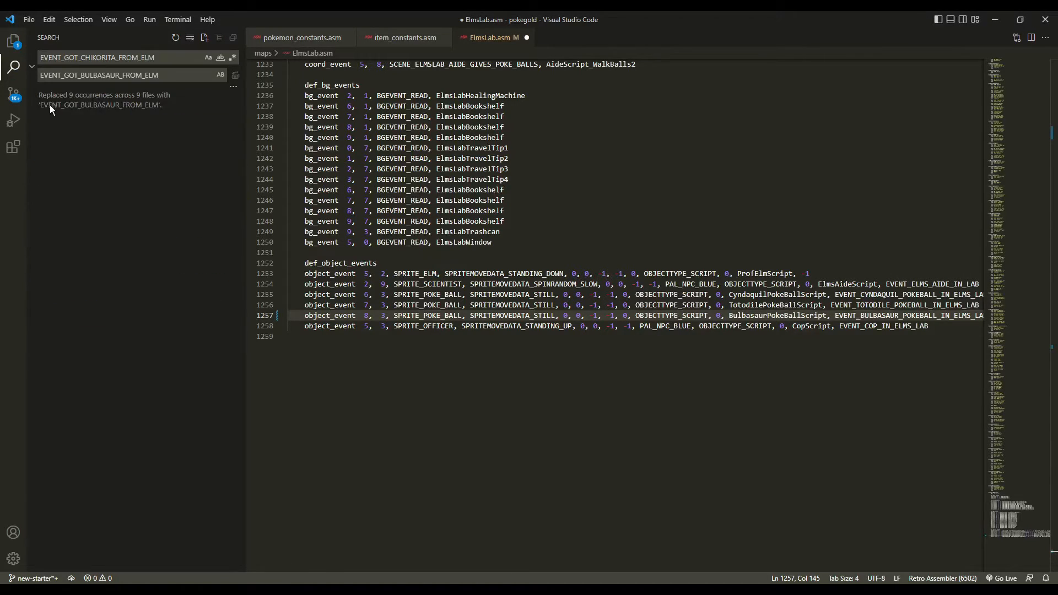
{"action": "mouse_move", "coordinate": [150, 108]}
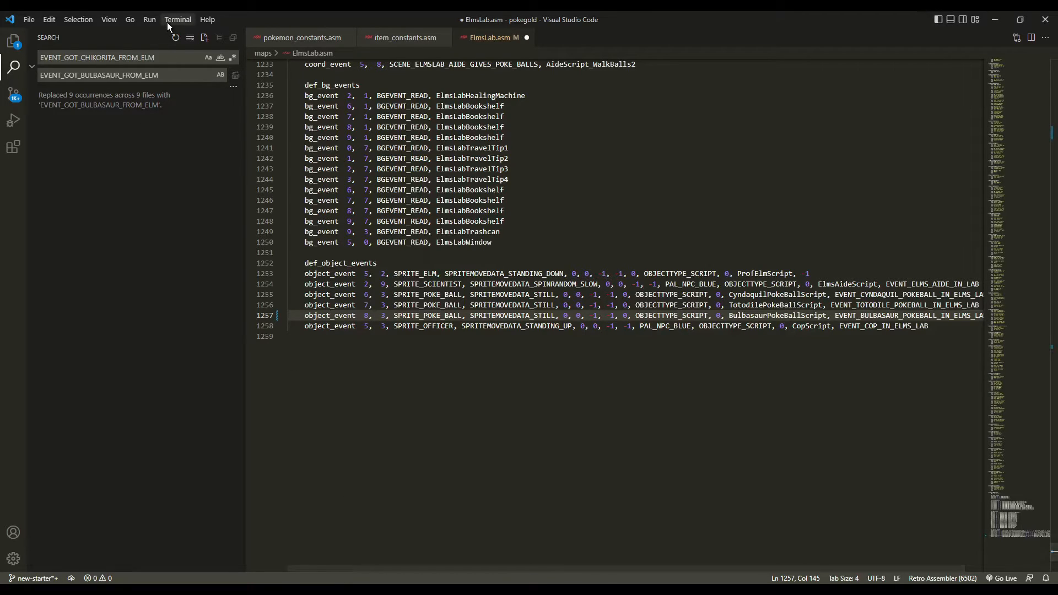
- Start a WSL terminal in the pokegold folder and run make to rebuild the ROM
{"action": "left_click", "coordinate": [177, 19]}
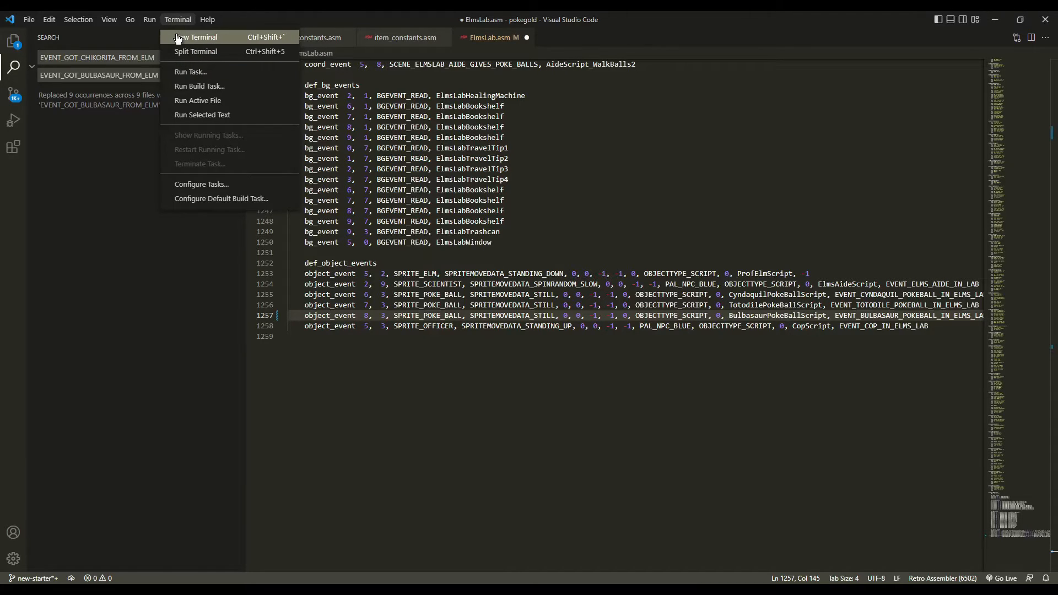
{"action": "left_click", "coordinate": [196, 37]}
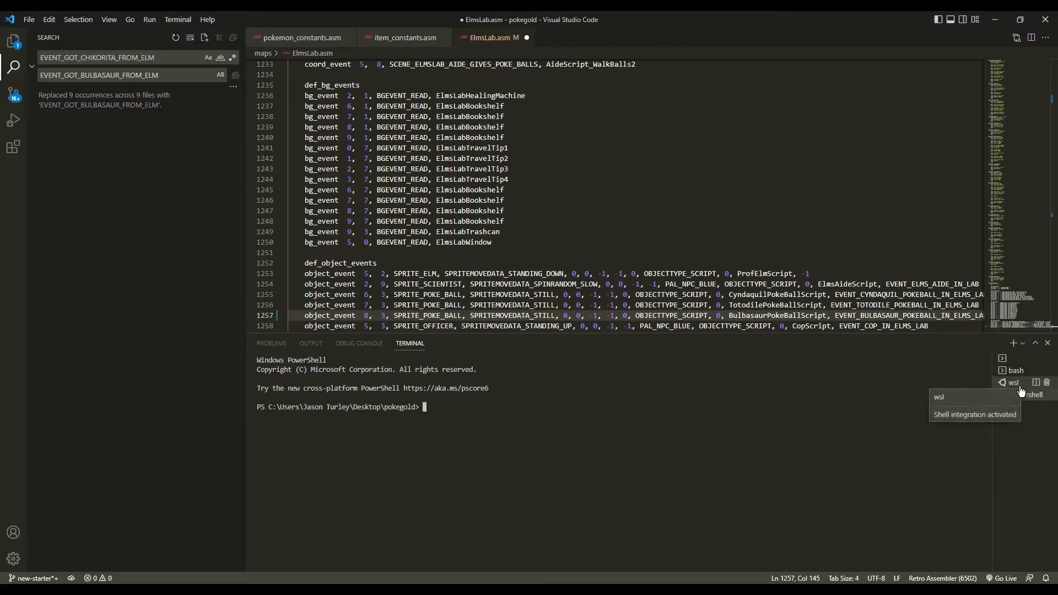
{"action": "left_click", "coordinate": [1011, 383]}
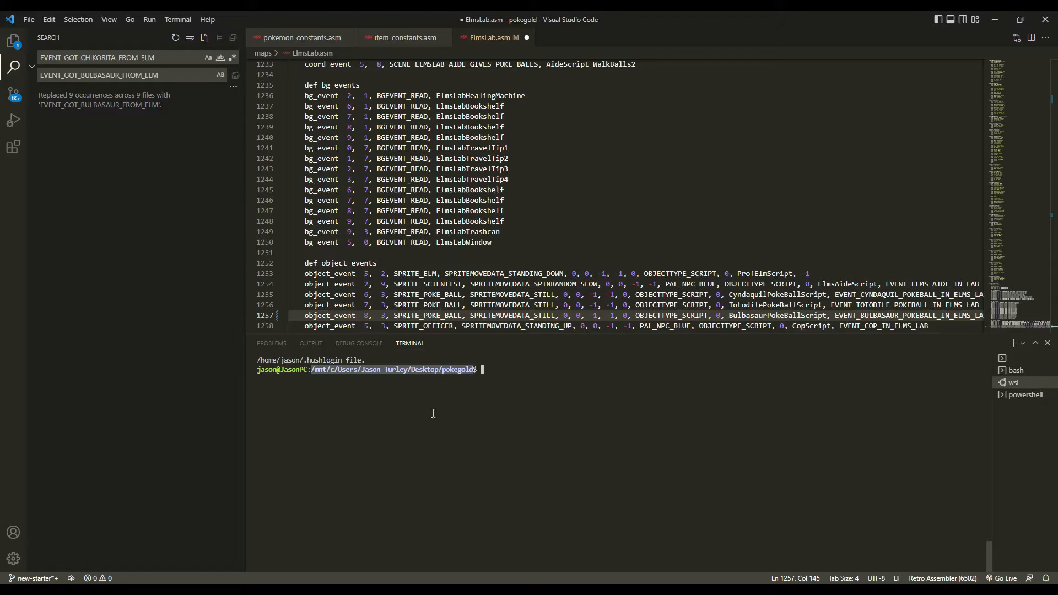
{"action": "mouse_move", "coordinate": [464, 397]}
{"action": "type", "text": "ls"}
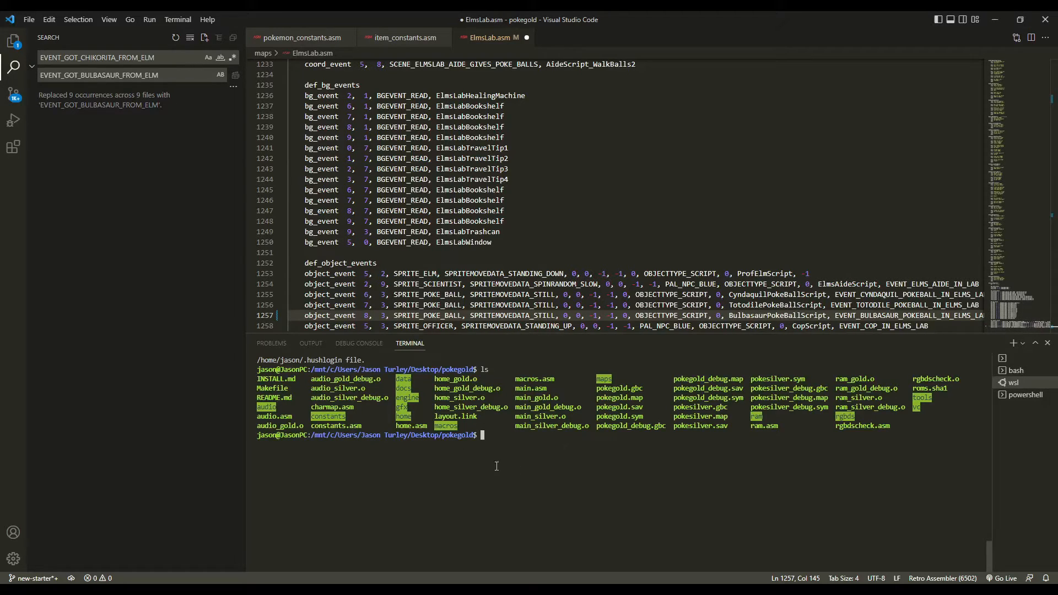
{"action": "type", "text": "make"}
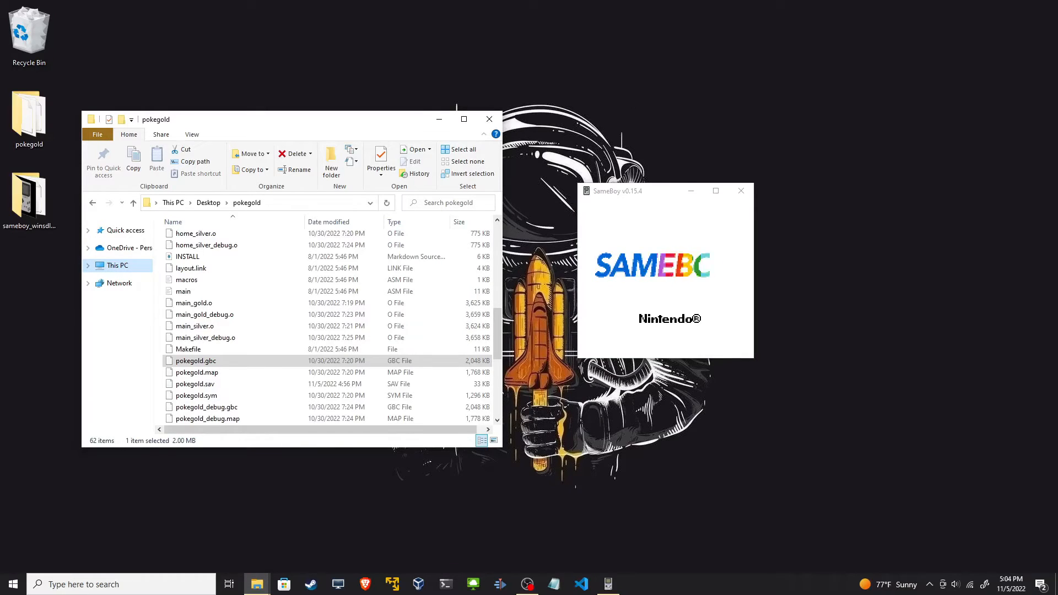
- Launch pokegold.gbc from the pokegold folder in SameBoy
{"action": "left_click", "coordinate": [714, 190]}
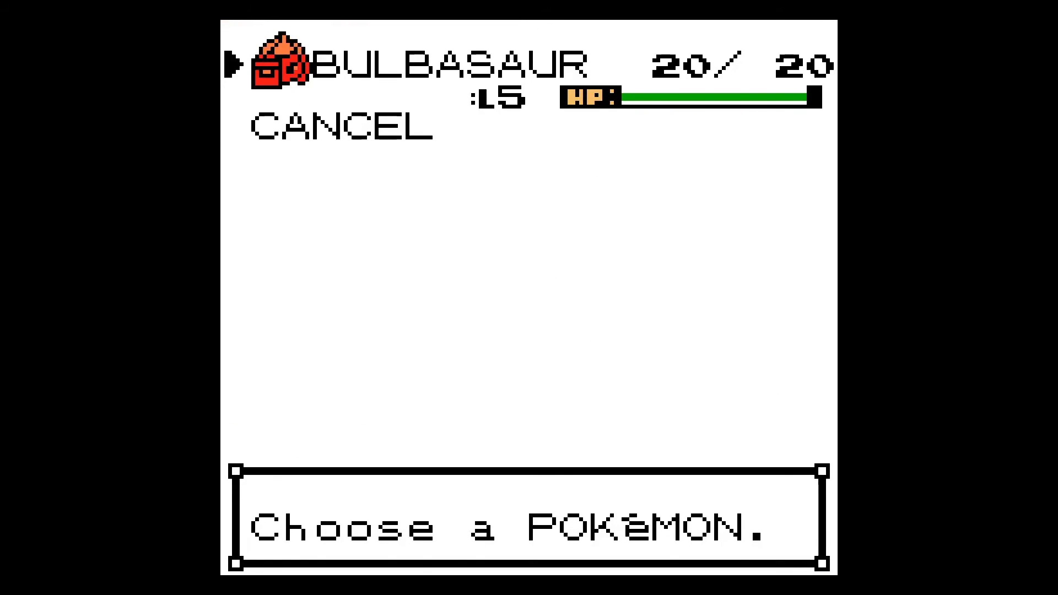
- View Bulbasaur's stats pages showing Grass/Poison type, the Poké Doll item, Tackle and Growl
{"action": "left_click", "coordinate": [277, 61]}
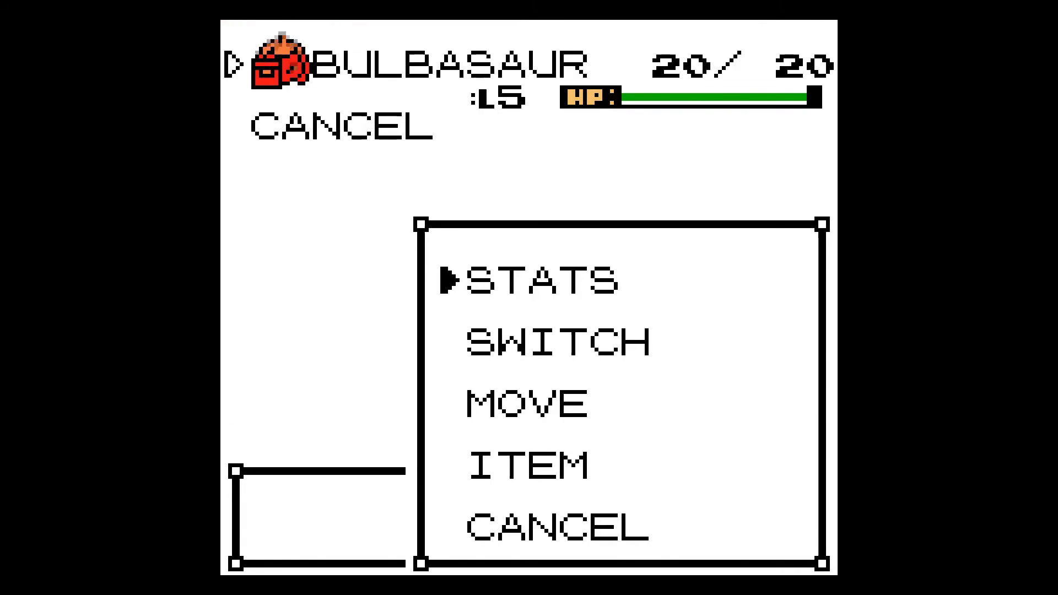
{"action": "left_click", "coordinate": [533, 279]}
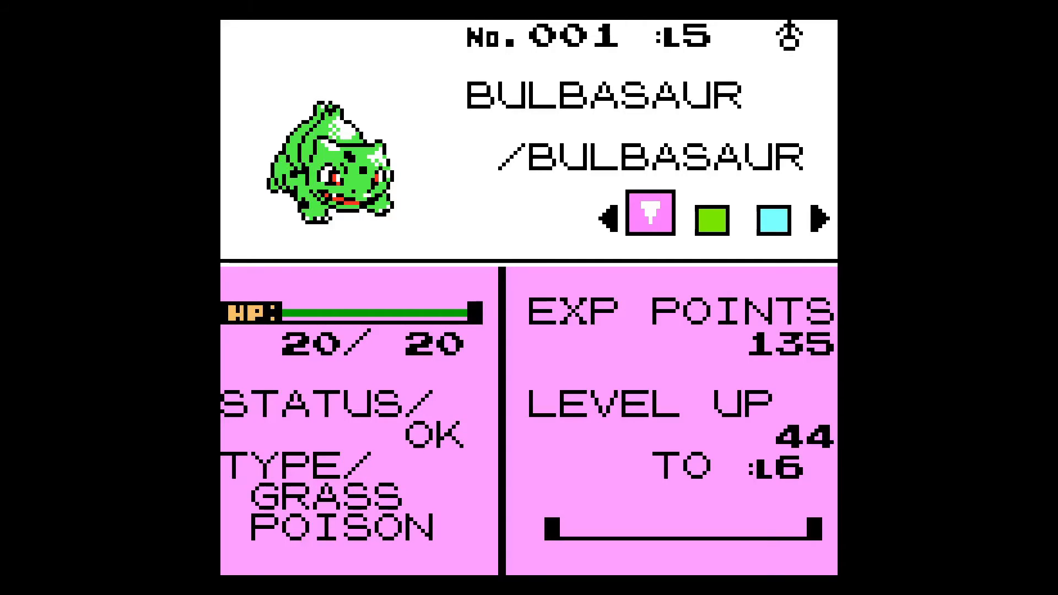
{"action": "left_click", "coordinate": [711, 216]}
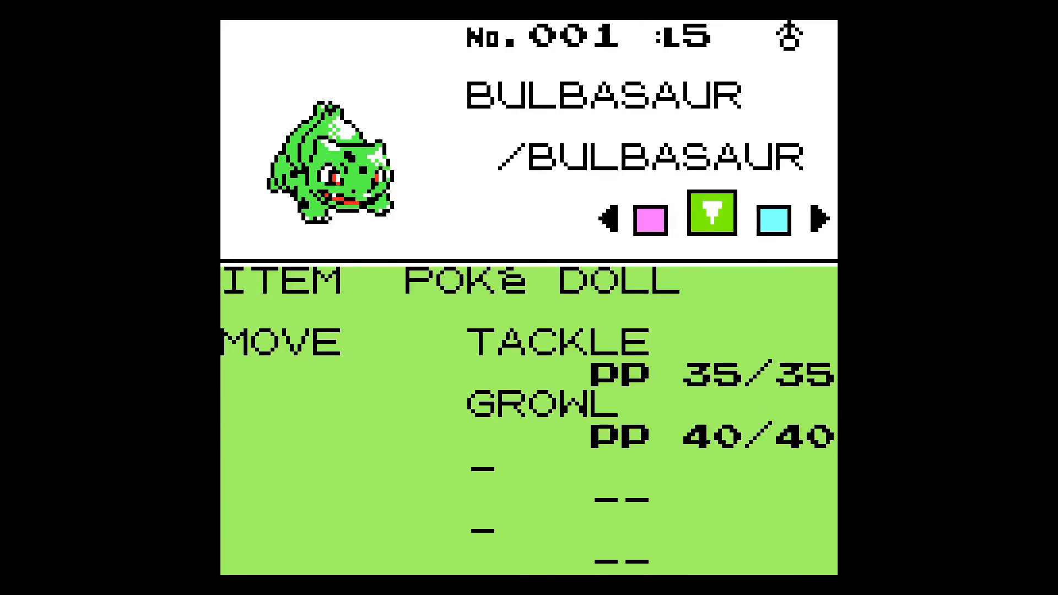